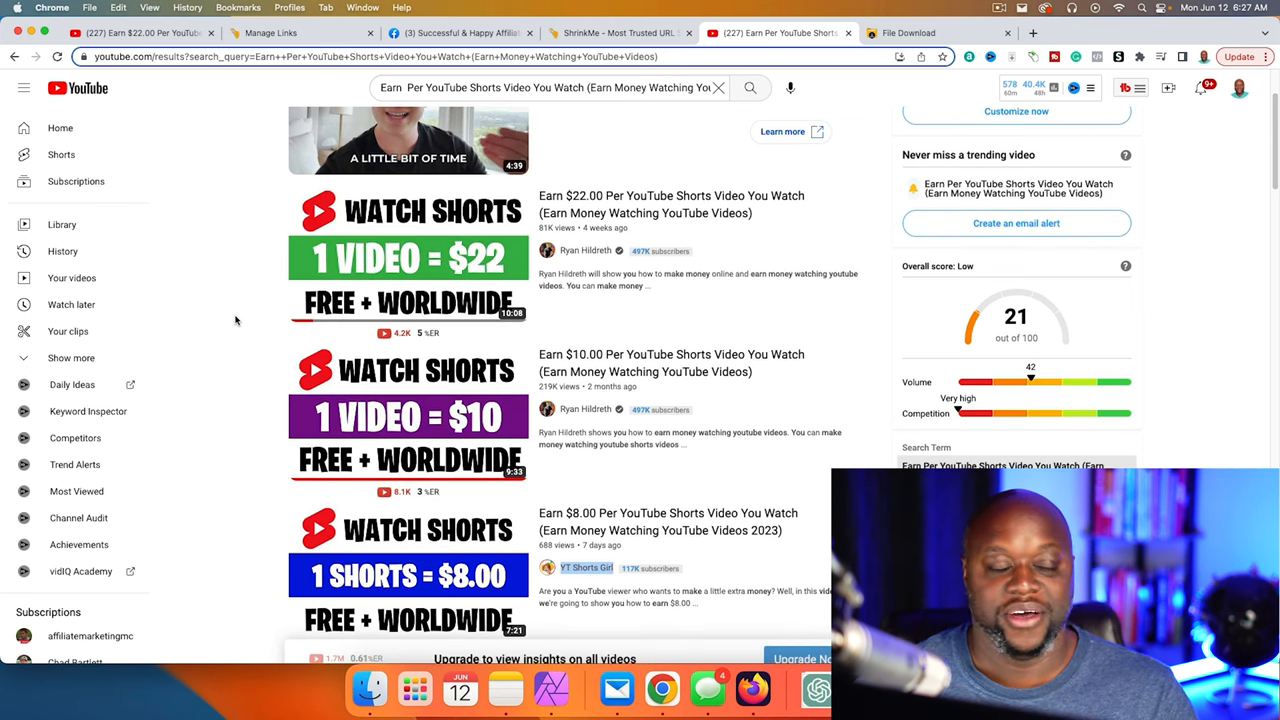
Switch to the ShrinkMe.io tab showing its homepage promising up to $220 per 10000 views.
scroll(down, 3)
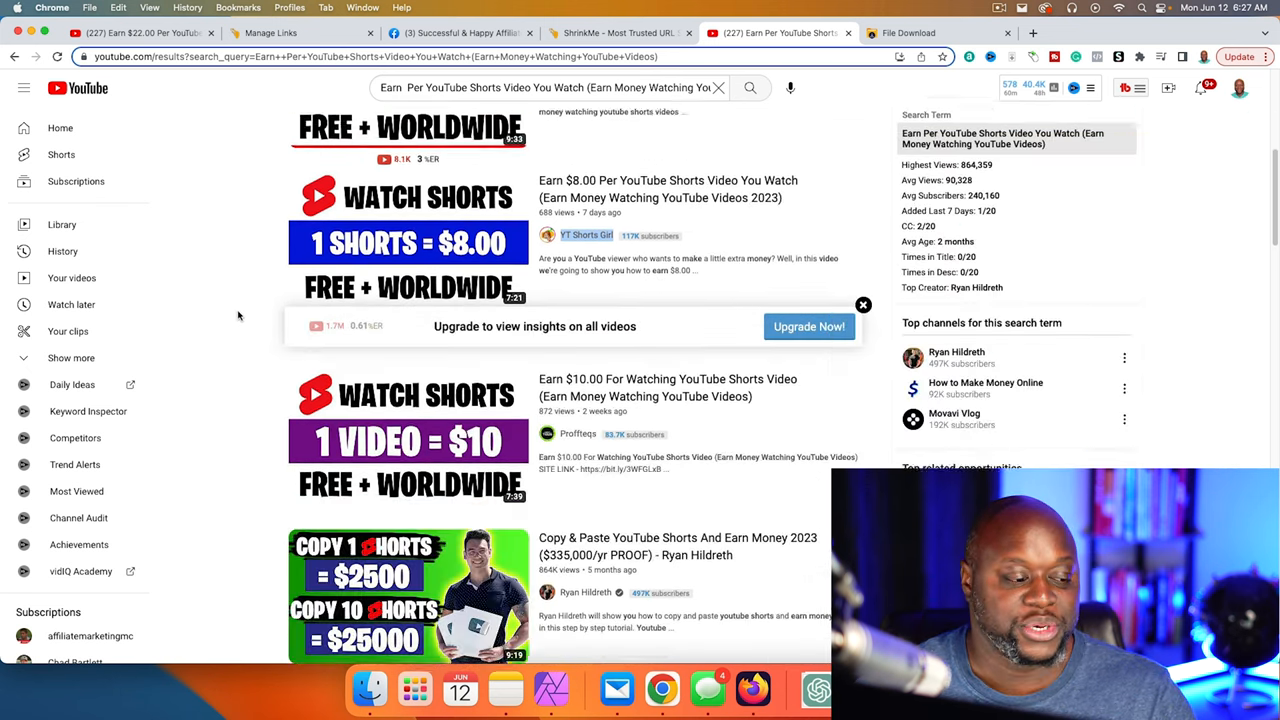
scroll(down, 3)
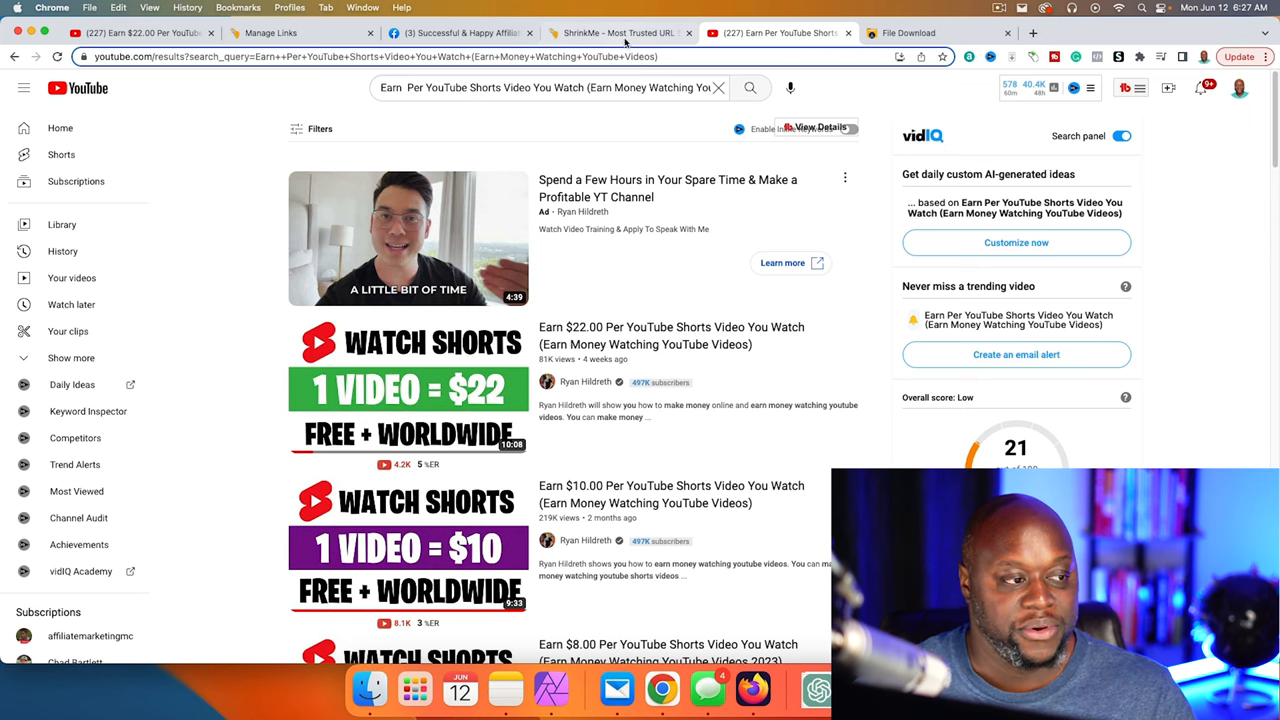
click(616, 32)
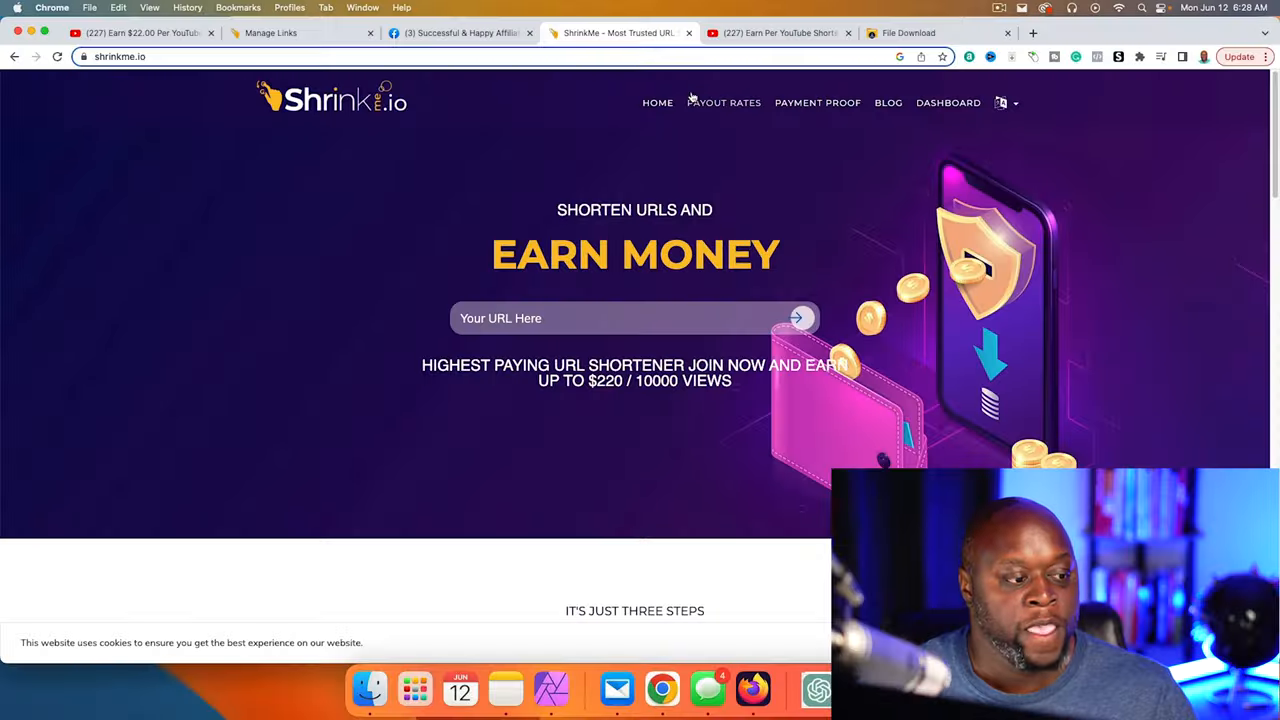
mouse_move(608, 404)
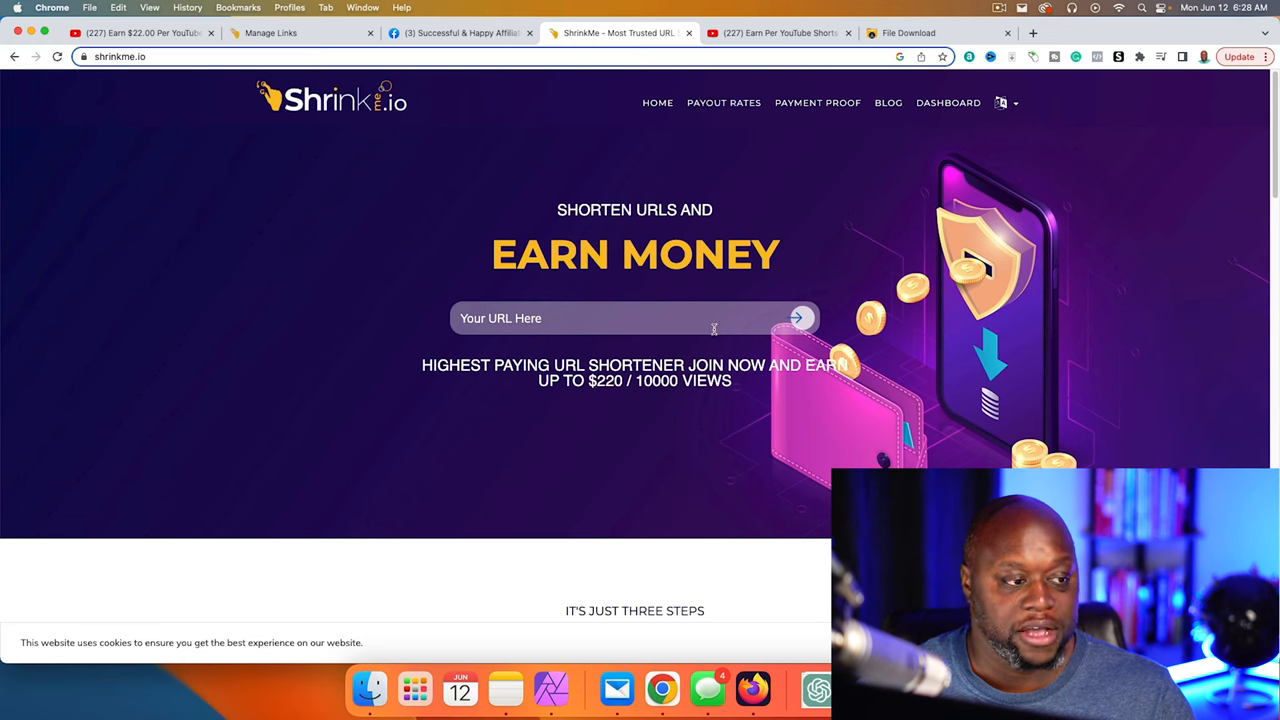
mouse_move(724, 102)
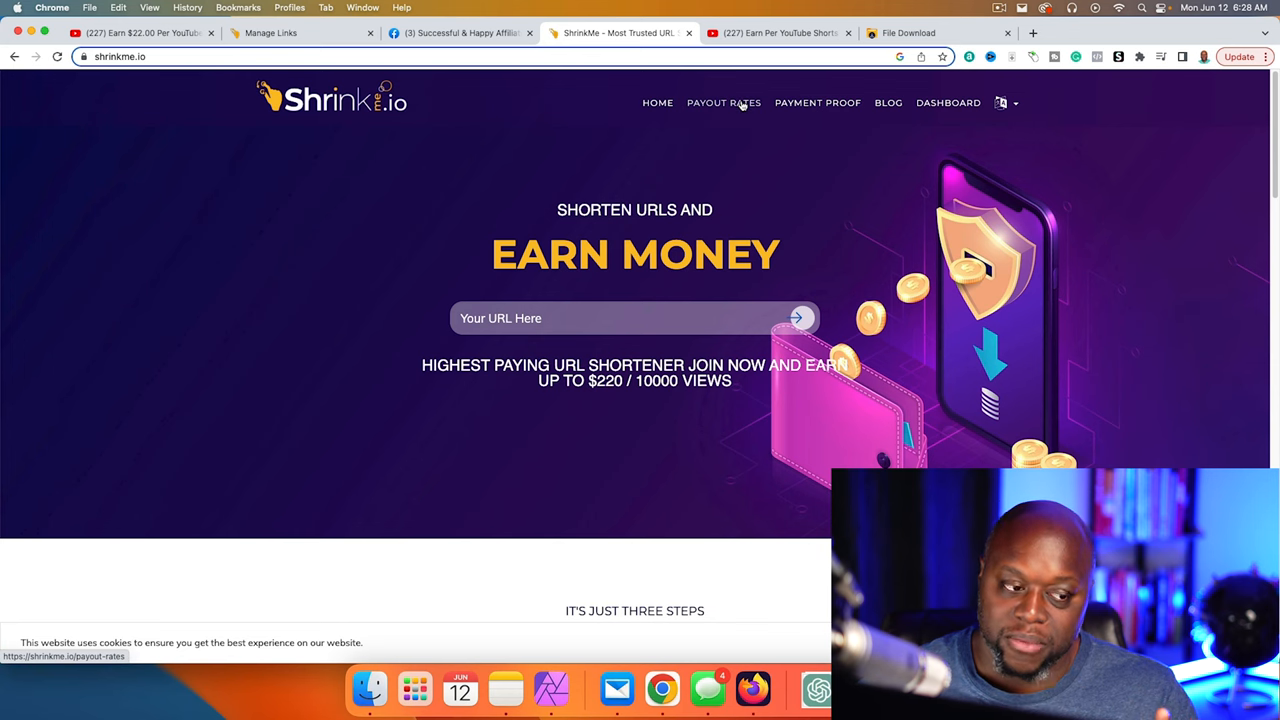
Show the Payout Rates table, with Greenland topping it at $22 per 1000 views.
click(724, 102)
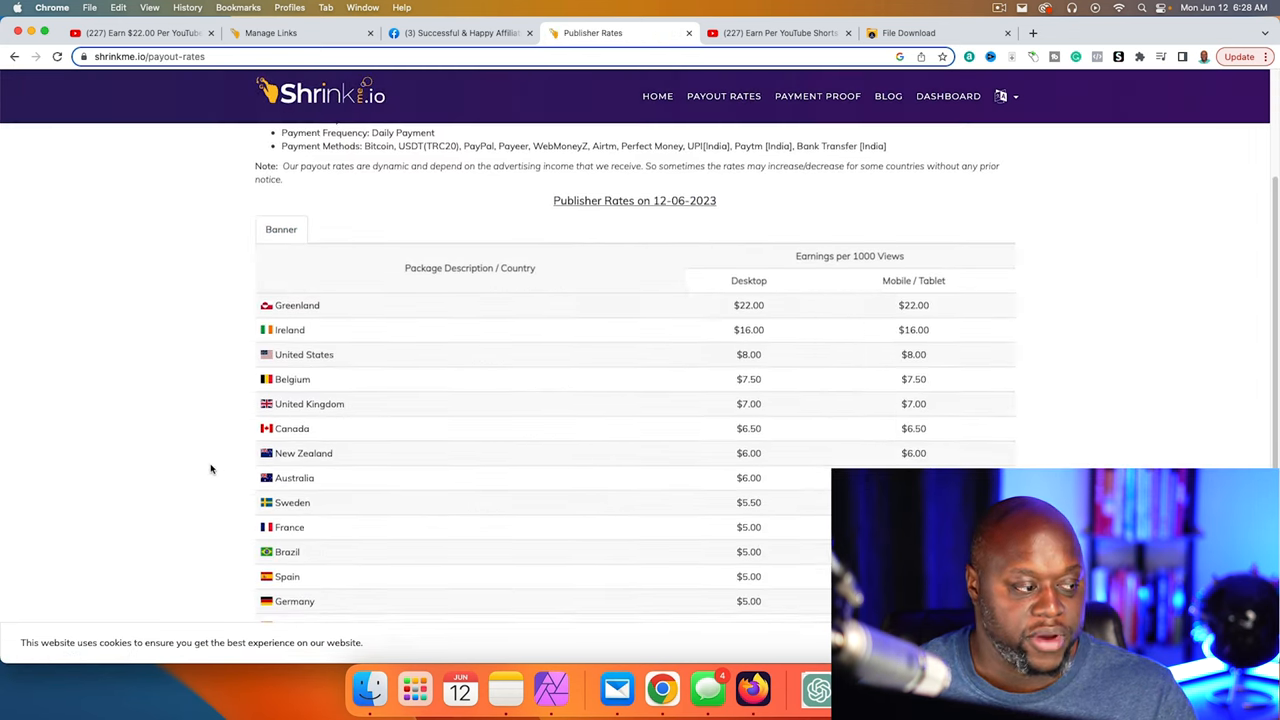
scroll(down, 3)
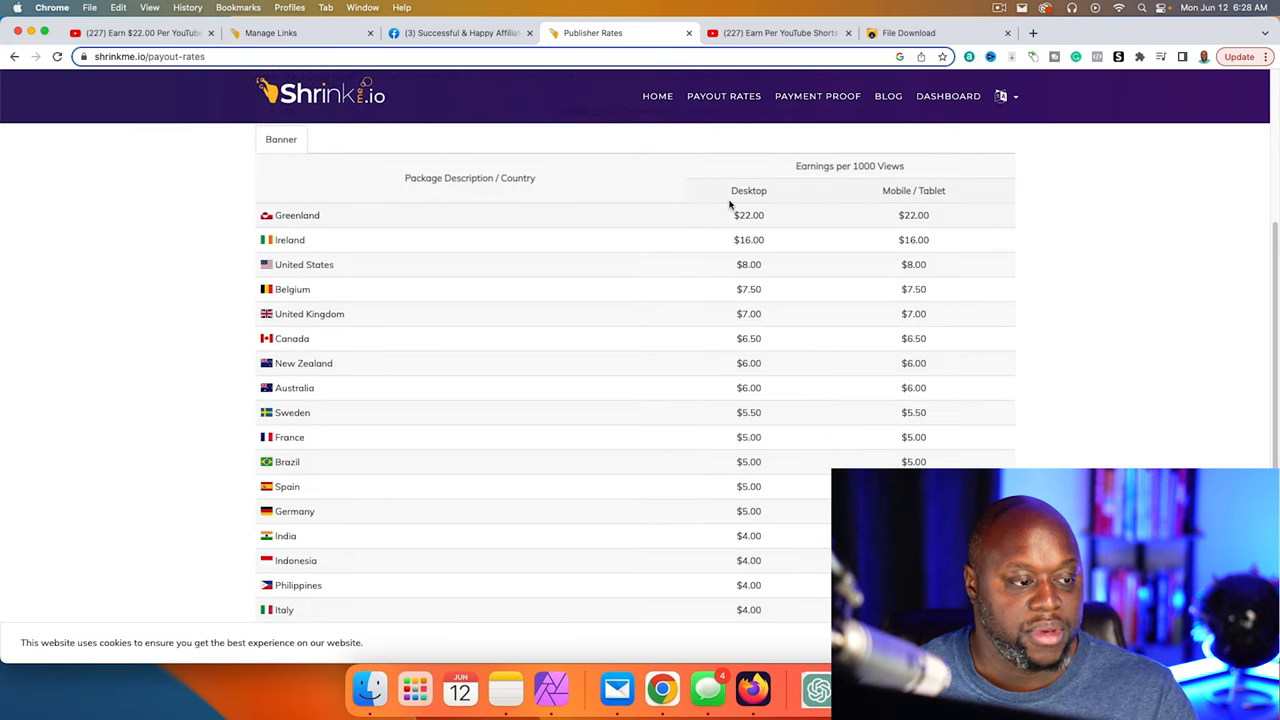
mouse_move(850, 180)
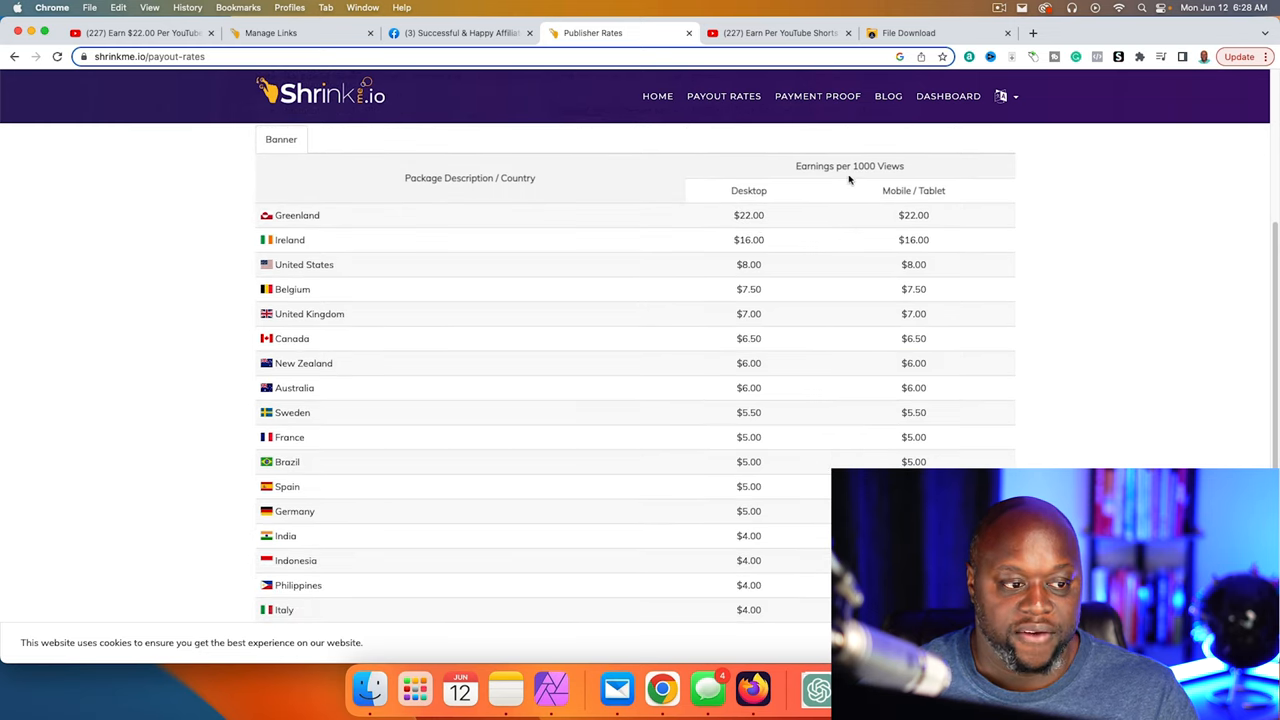
mouse_move(596, 210)
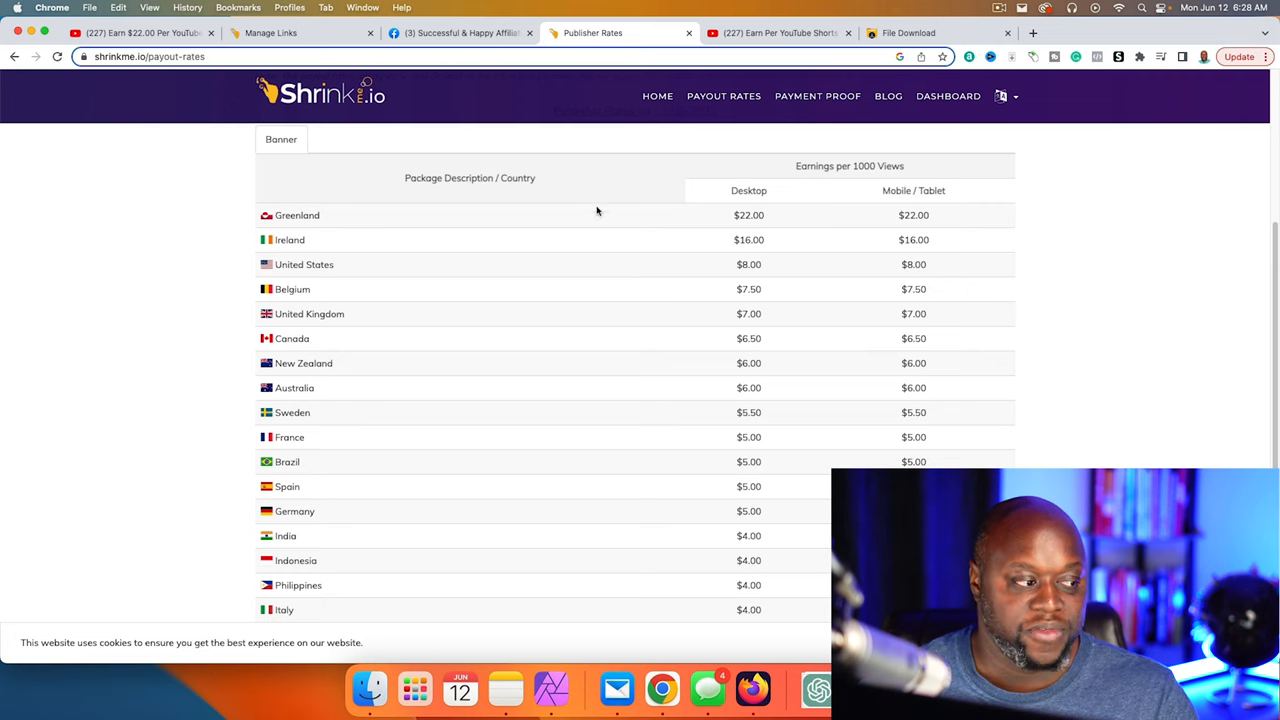
mouse_move(1048, 324)
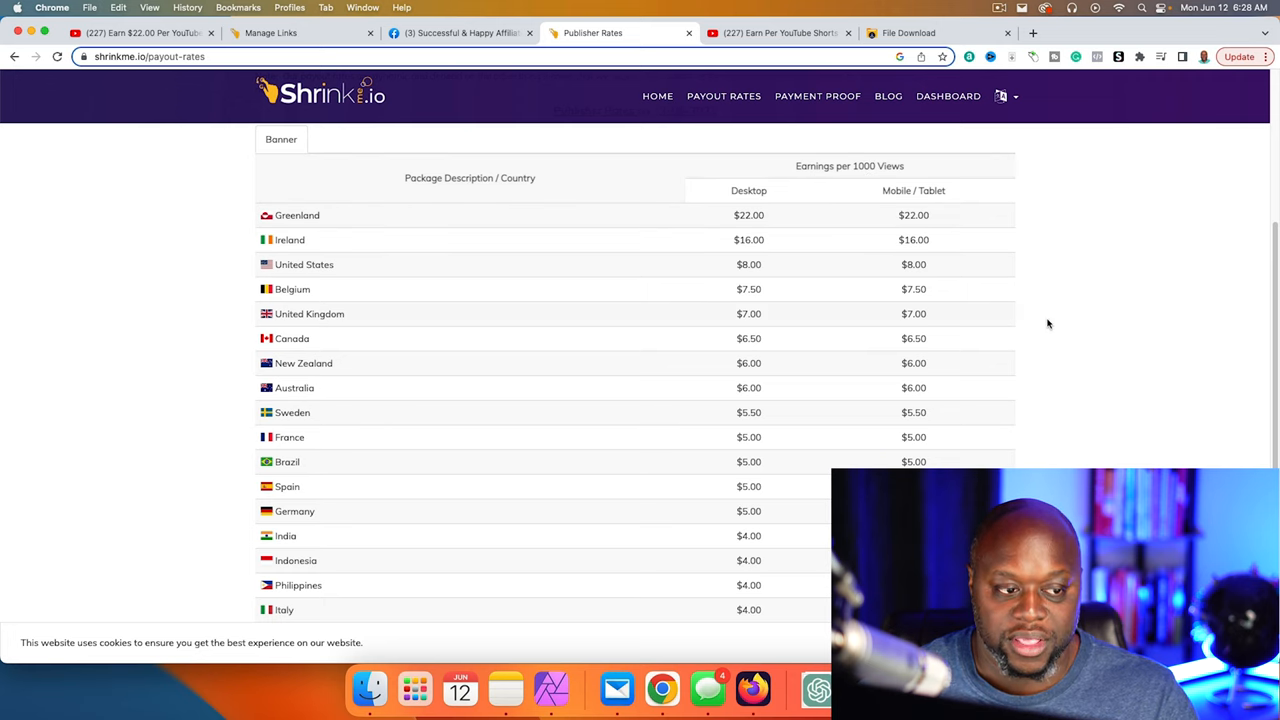
mouse_move(1088, 152)
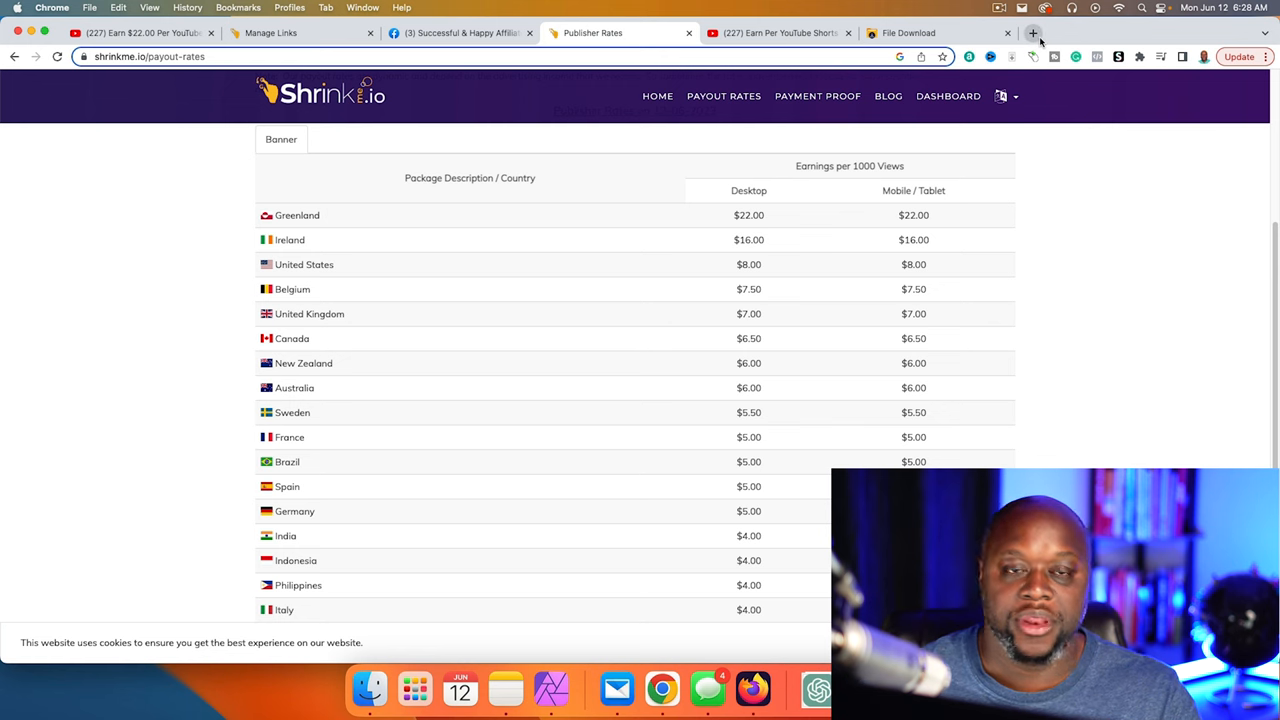
Search 'greenland population' in a new tab and highlight the 56,653 (2021) figure.
click(1032, 32)
text(grennland population)
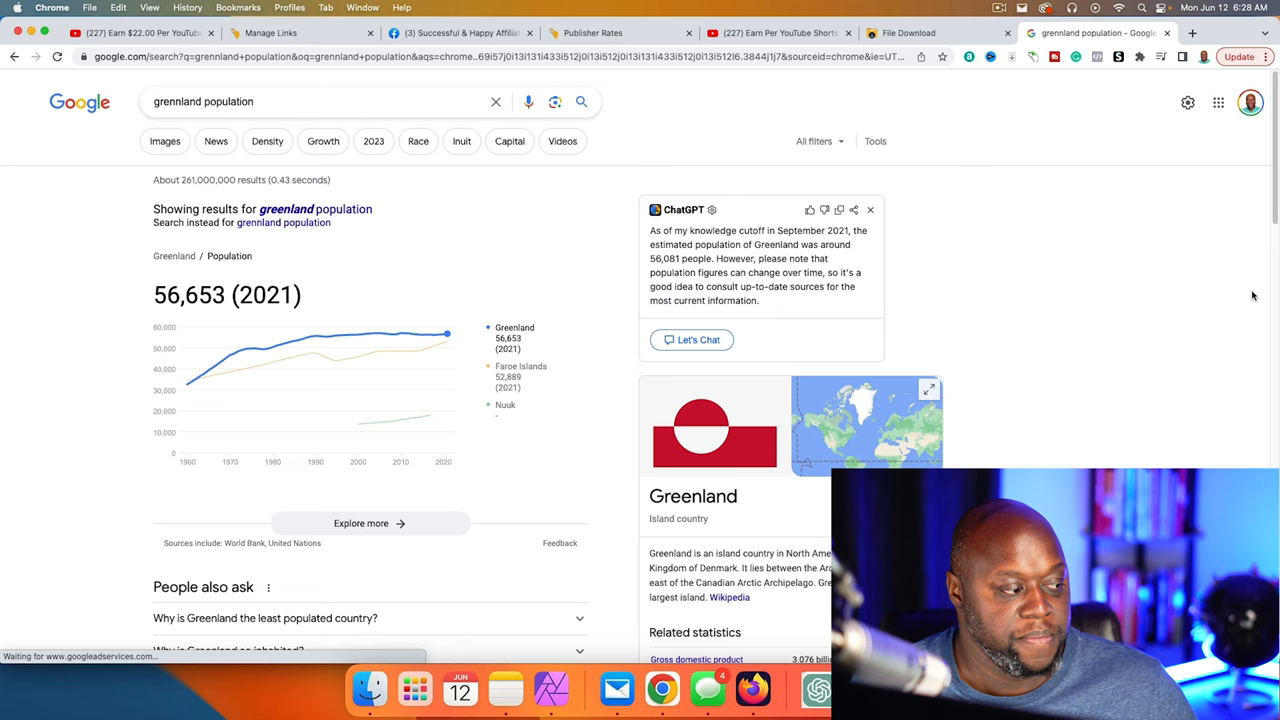
mouse_move(276, 294)
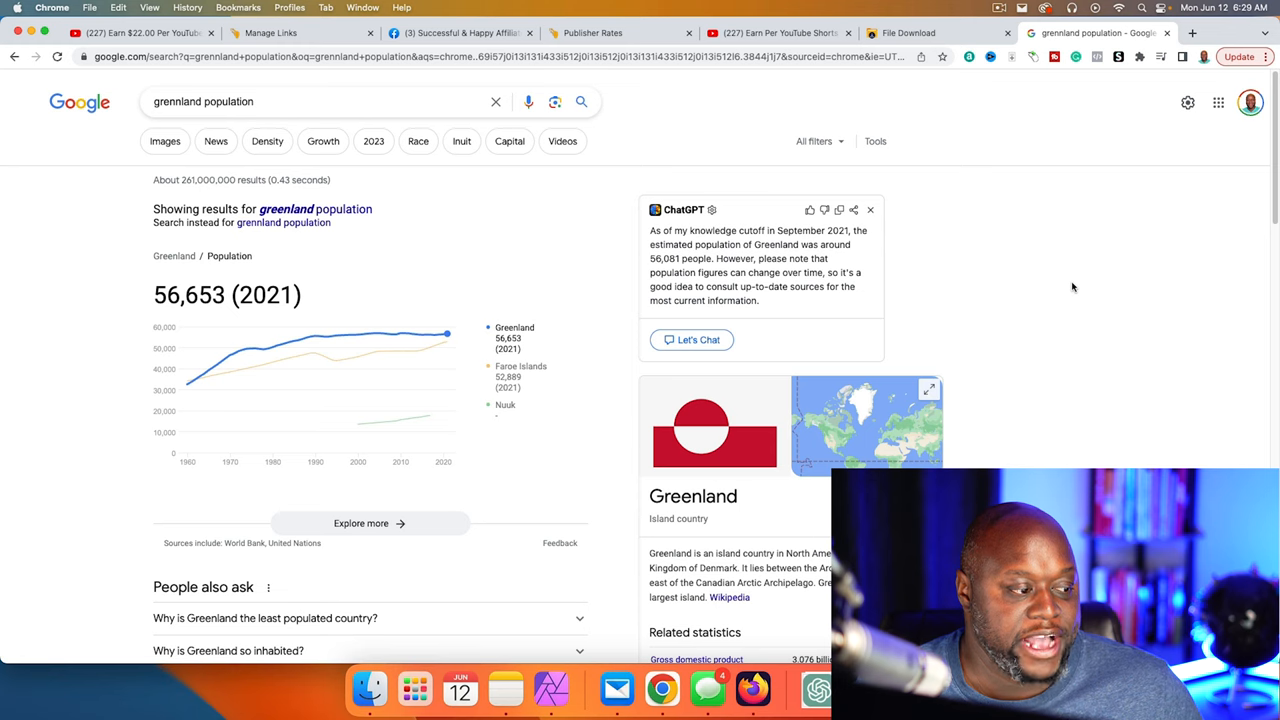
mouse_move(1078, 288)
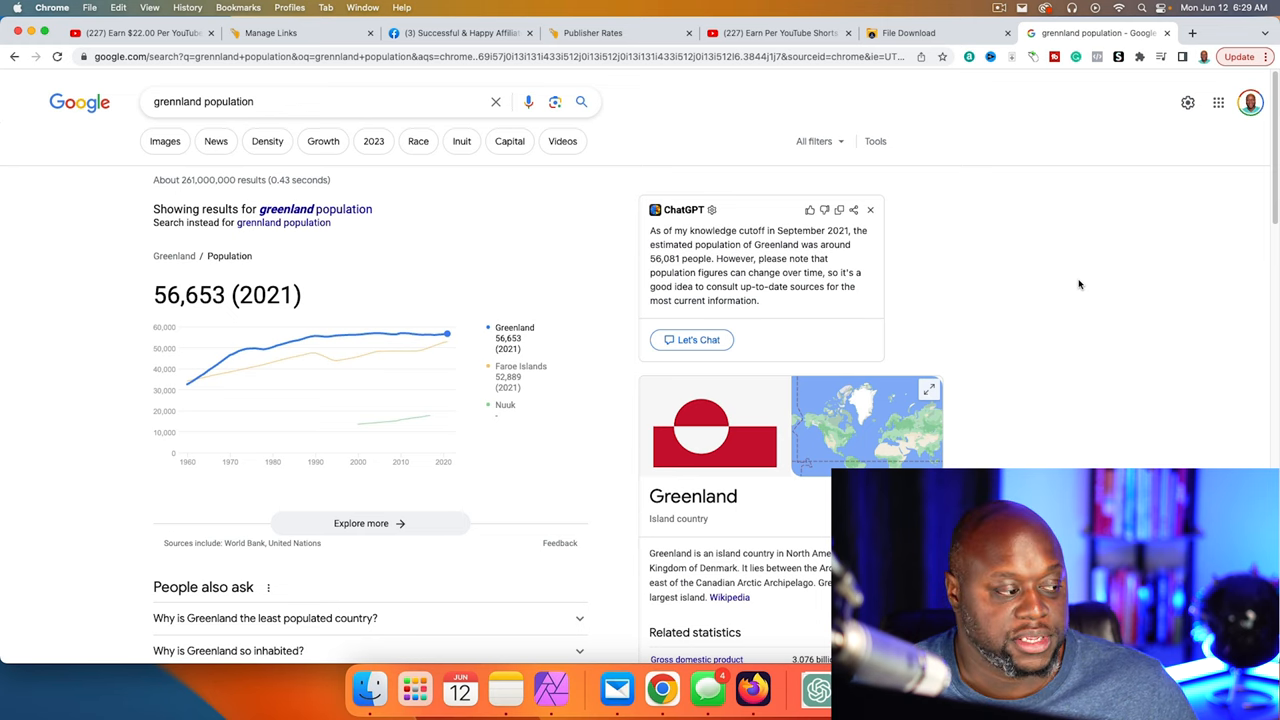
mouse_move(330, 324)
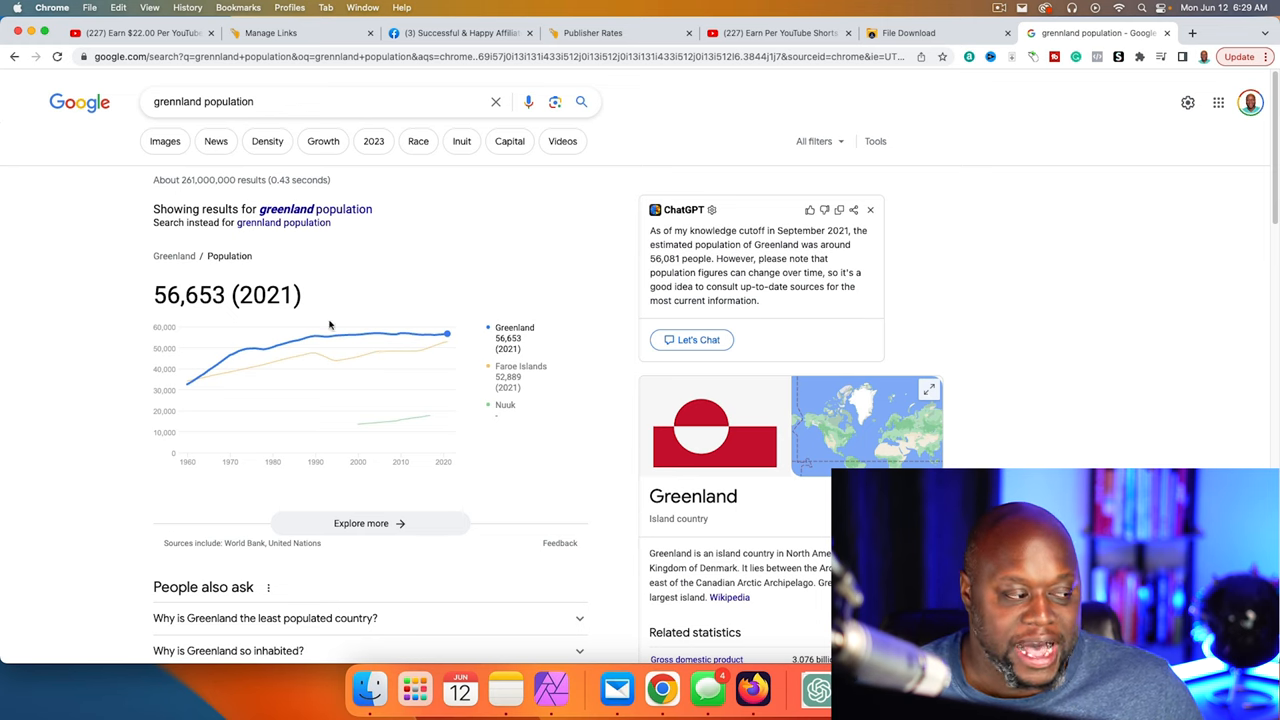
double_click(184, 294)
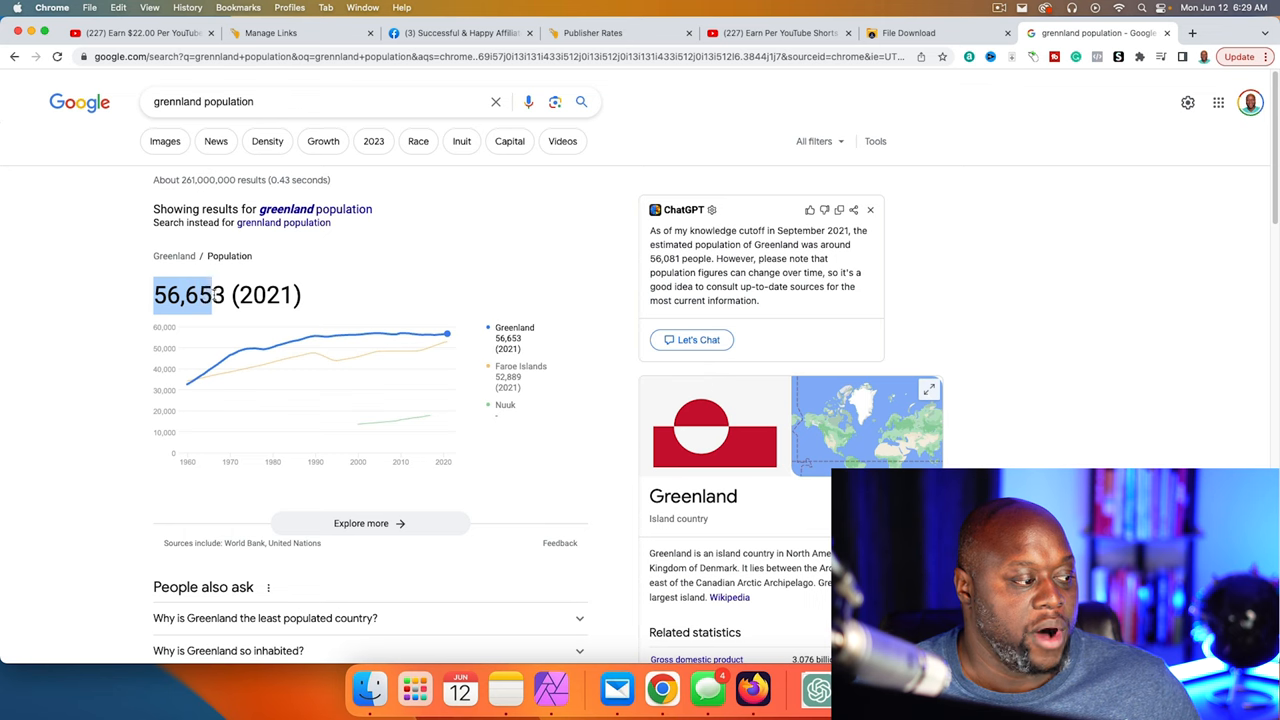
Have Google calculate 60000/4,000,000,000, giving 0.000015.
click(282, 100)
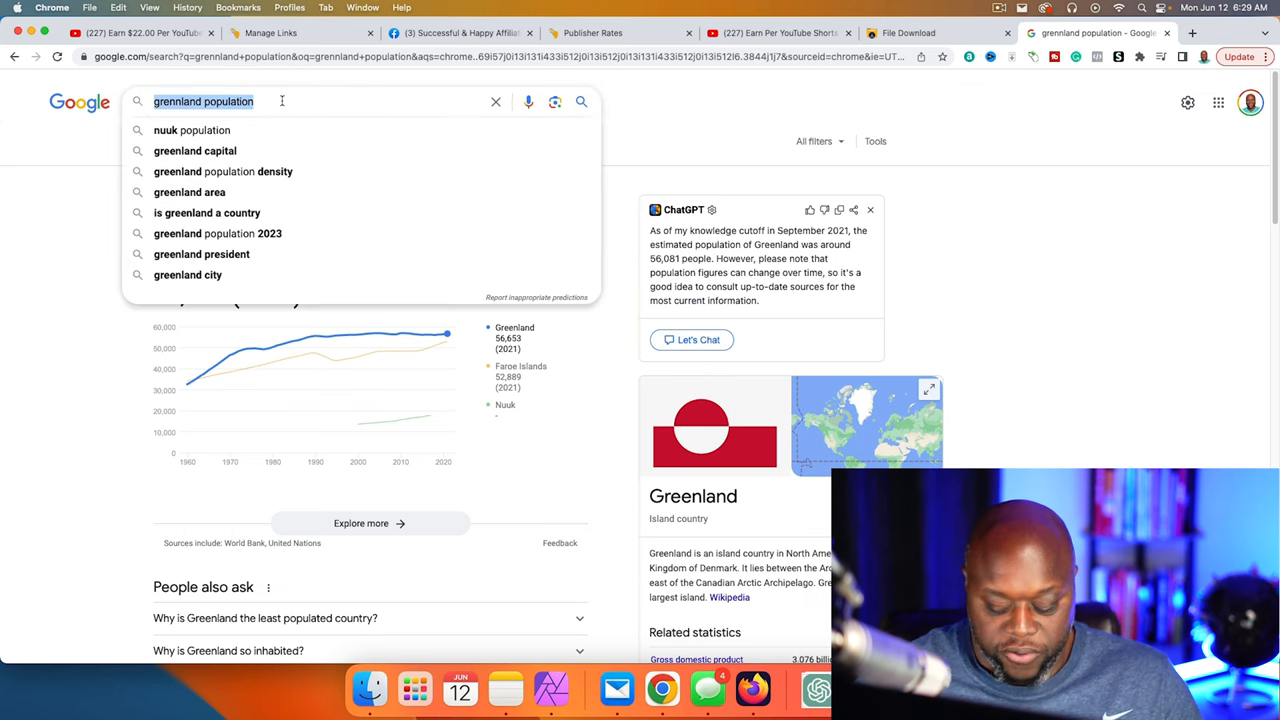
text(60000/4)
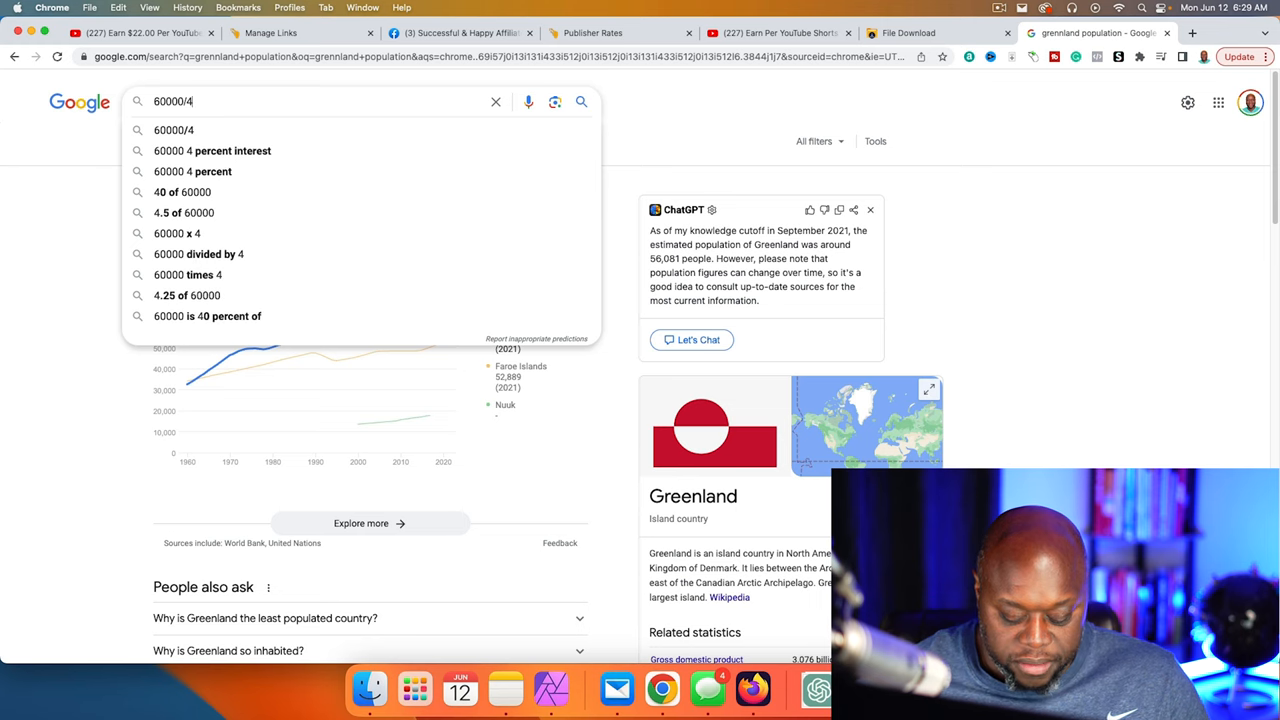
key(Return)
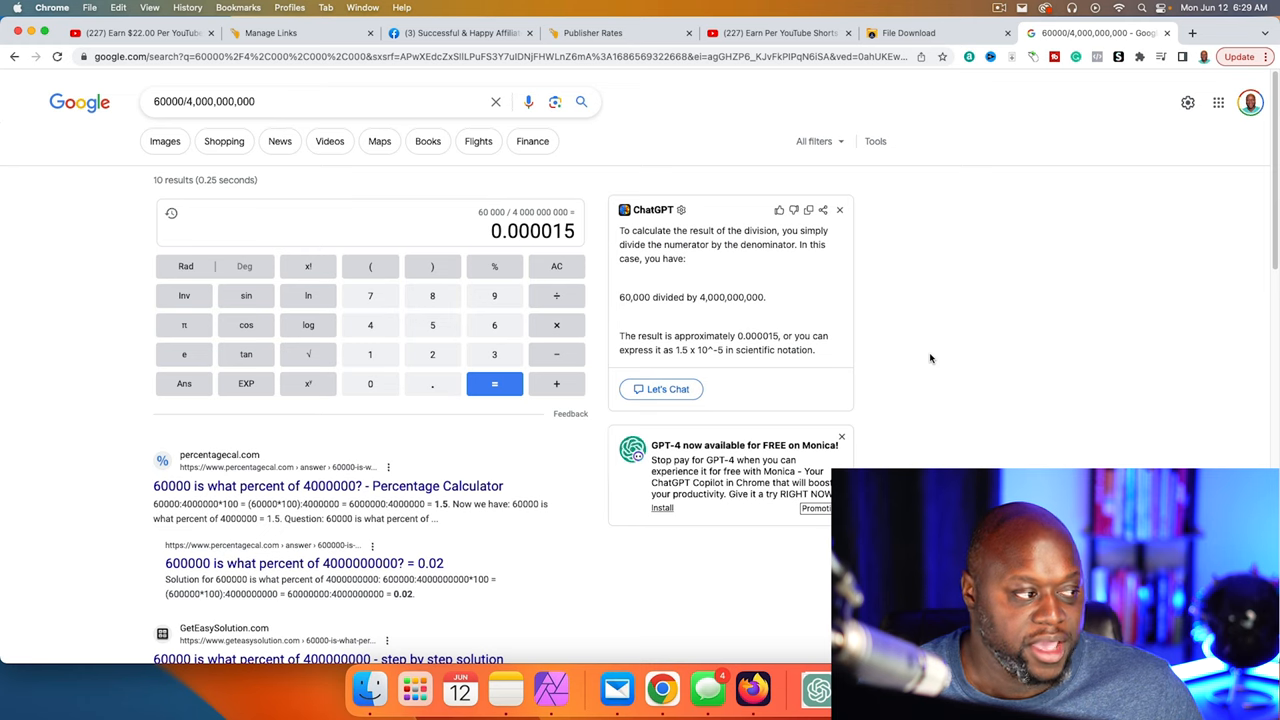
mouse_move(1020, 260)
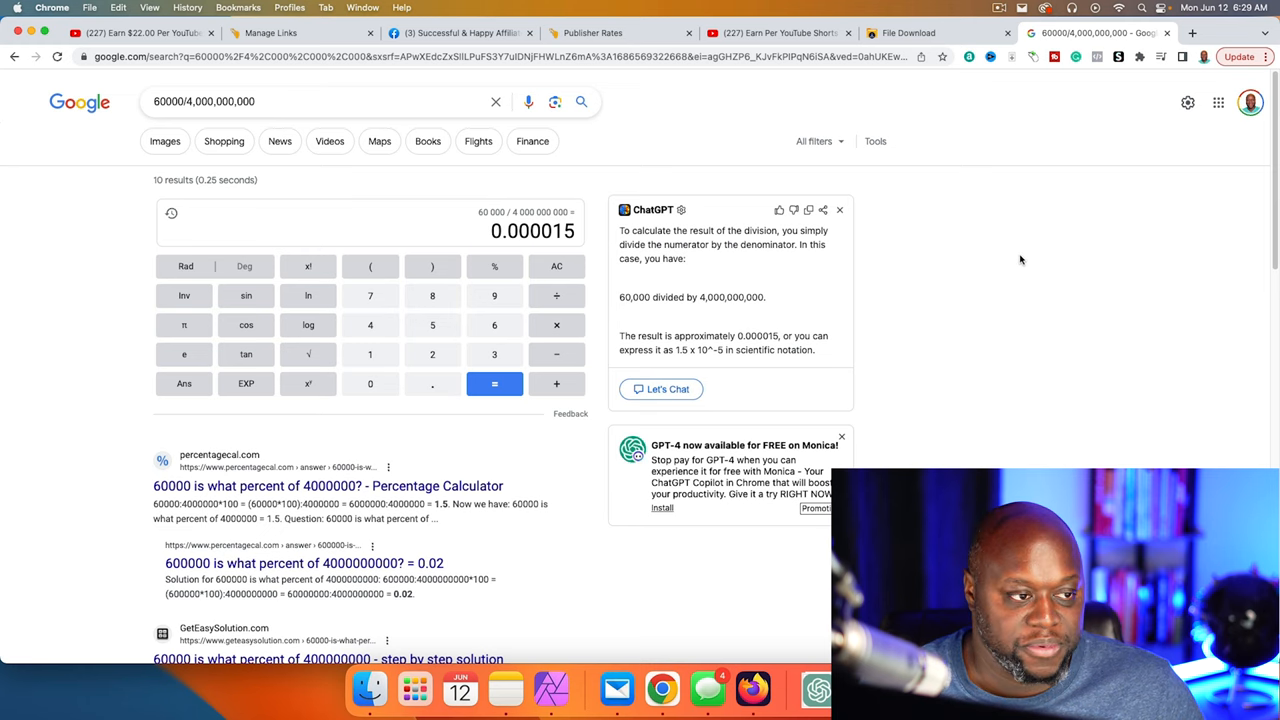
mouse_move(1026, 226)
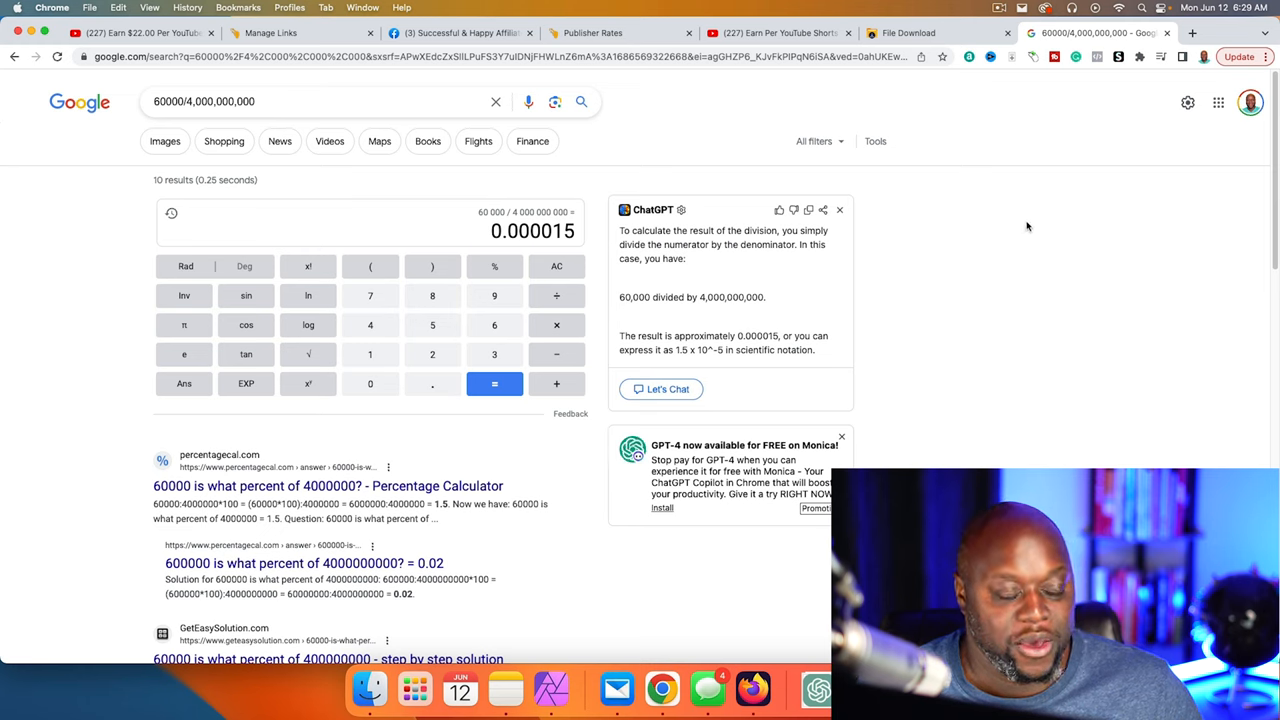
Review the ShrinkMe per-country payout rates table from top to bottom.
click(592, 32)
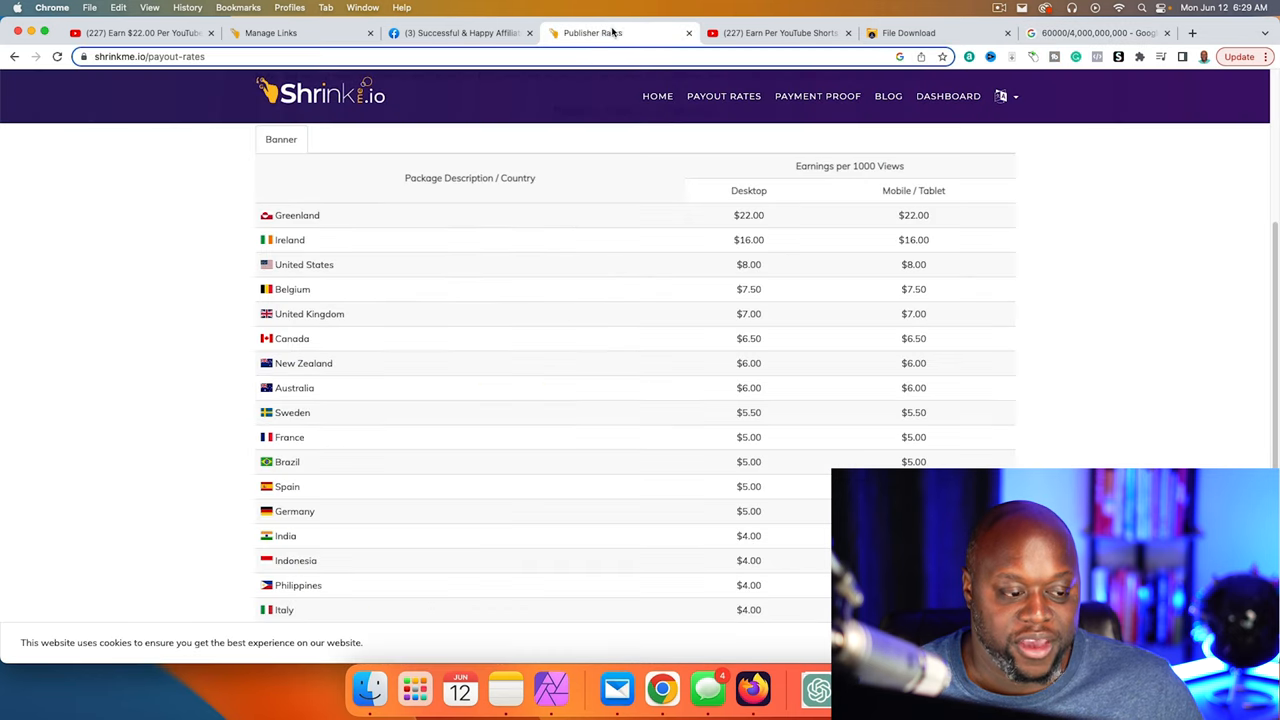
mouse_move(152, 272)
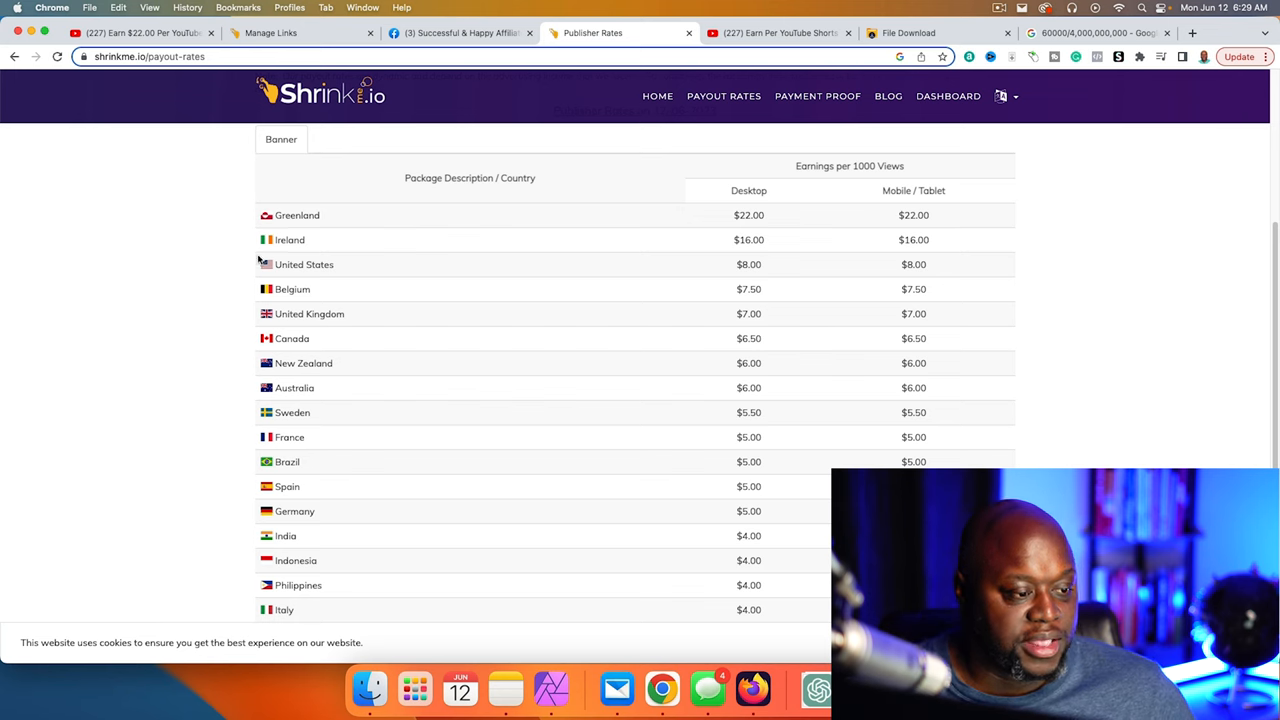
scroll(down, 3)
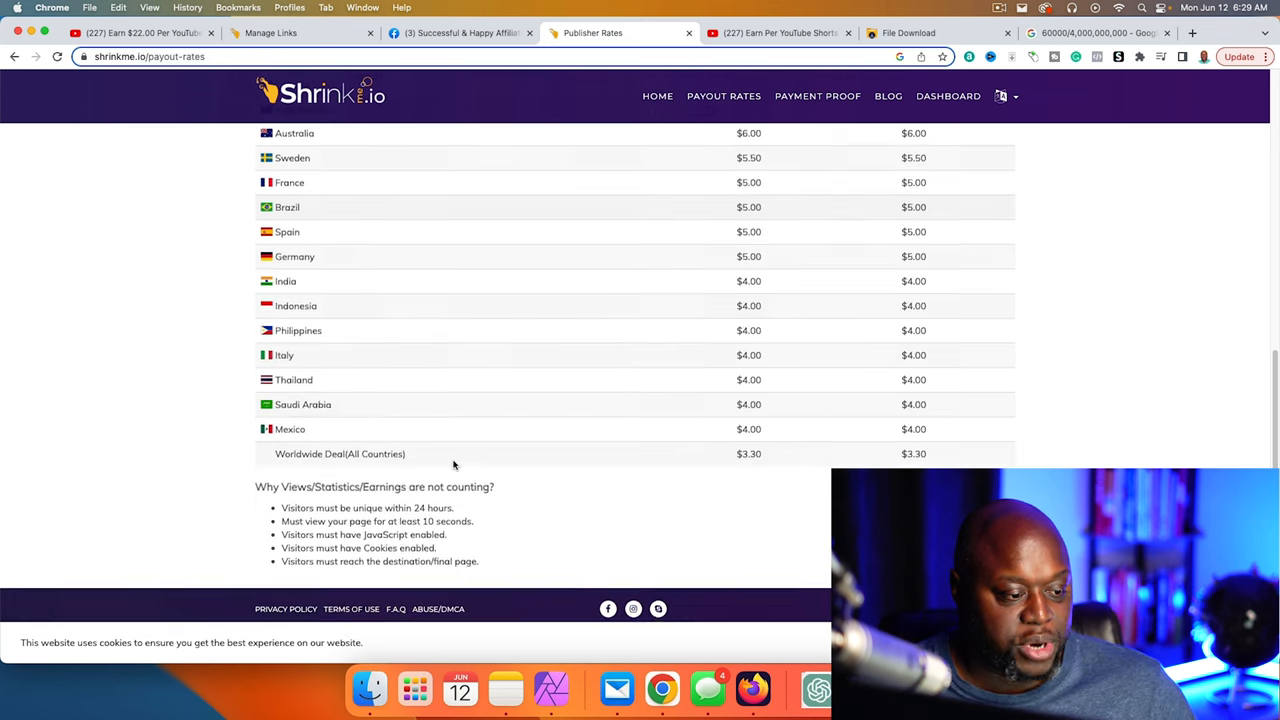
scroll(up, 3)
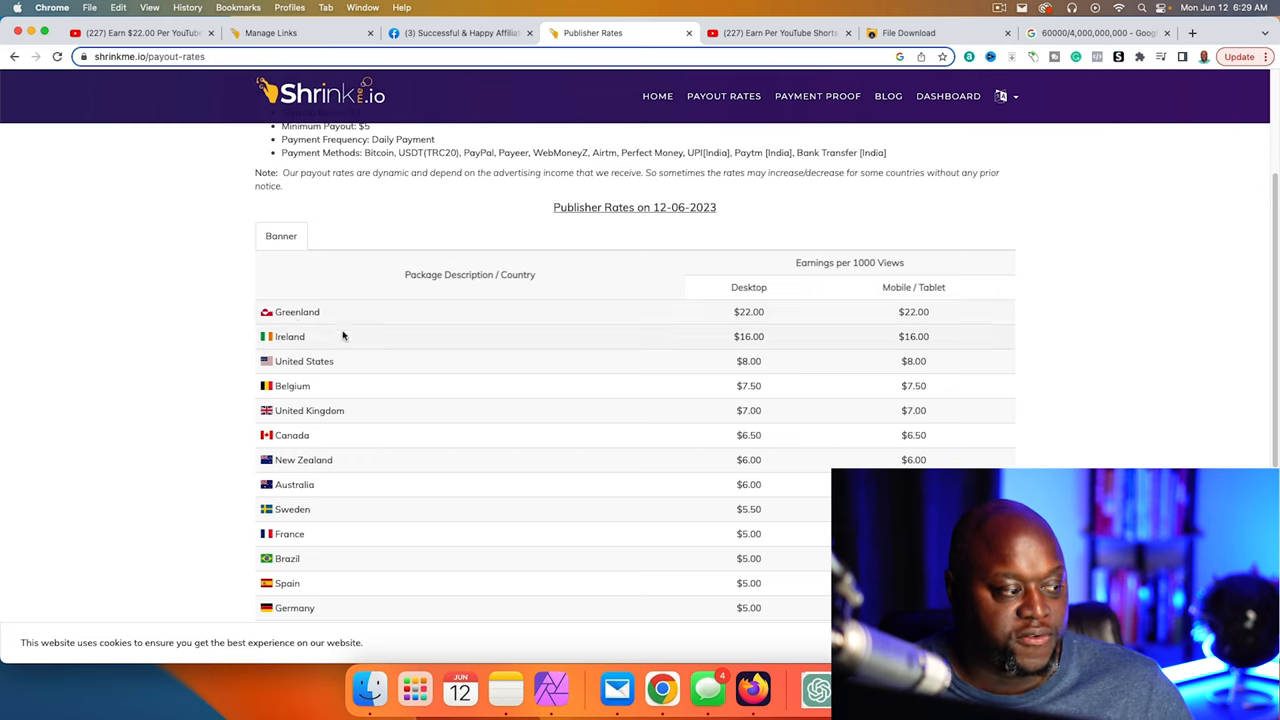
mouse_move(290, 336)
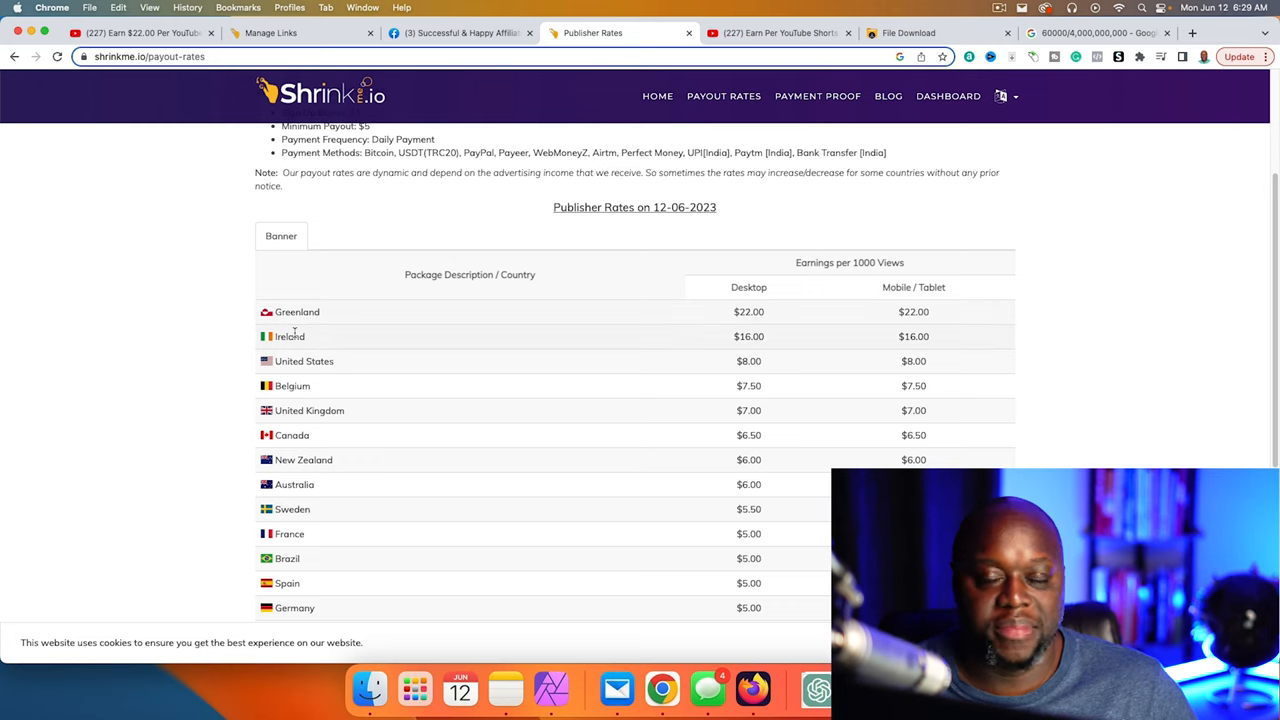
mouse_move(292, 336)
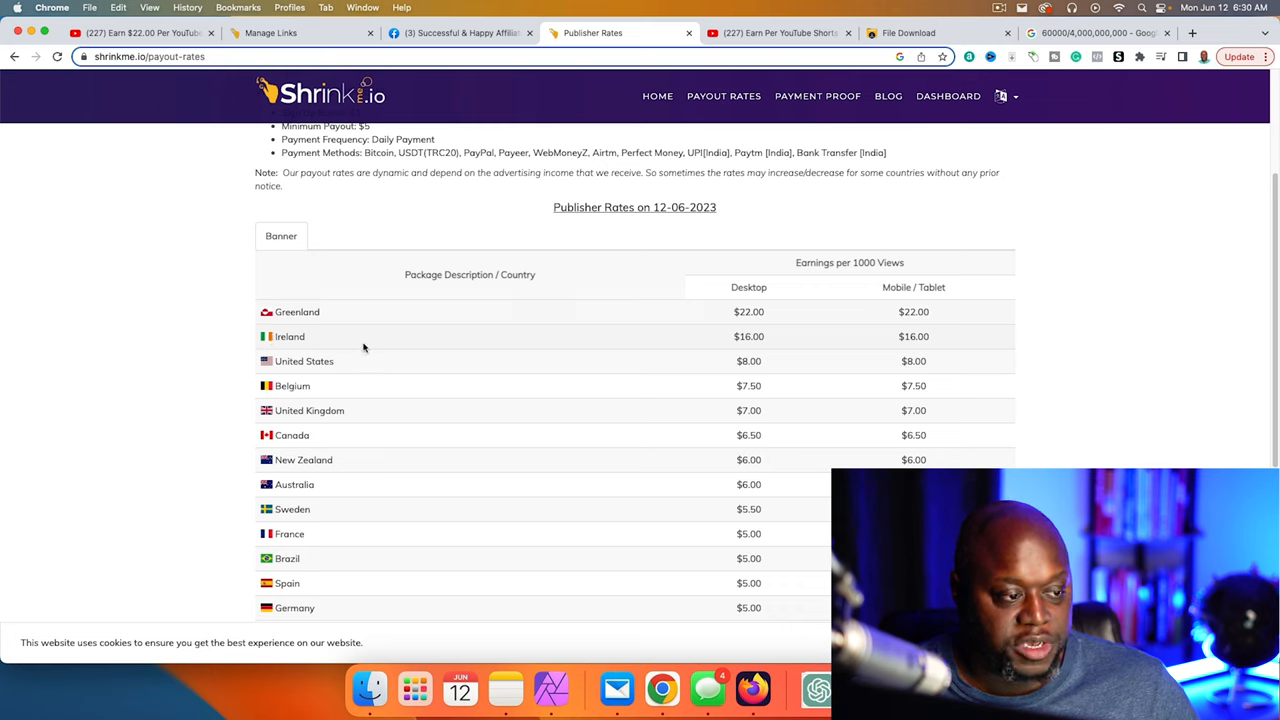
mouse_move(828, 300)
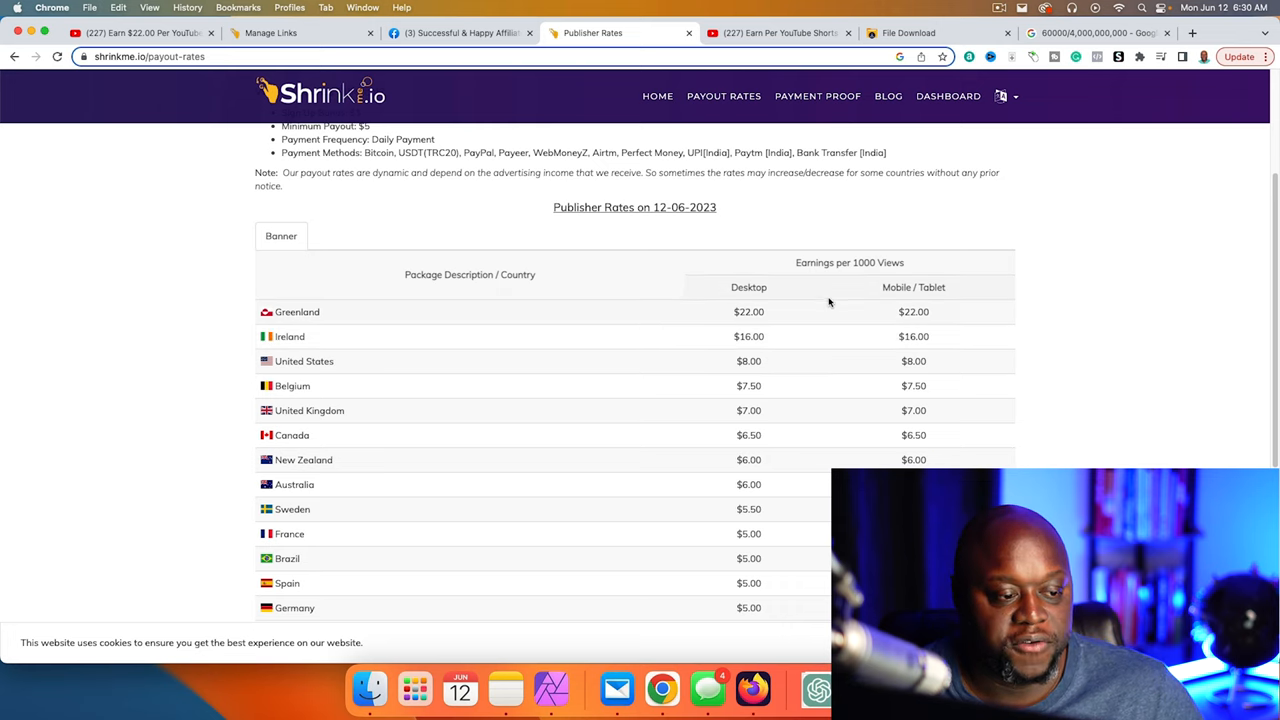
mouse_move(382, 336)
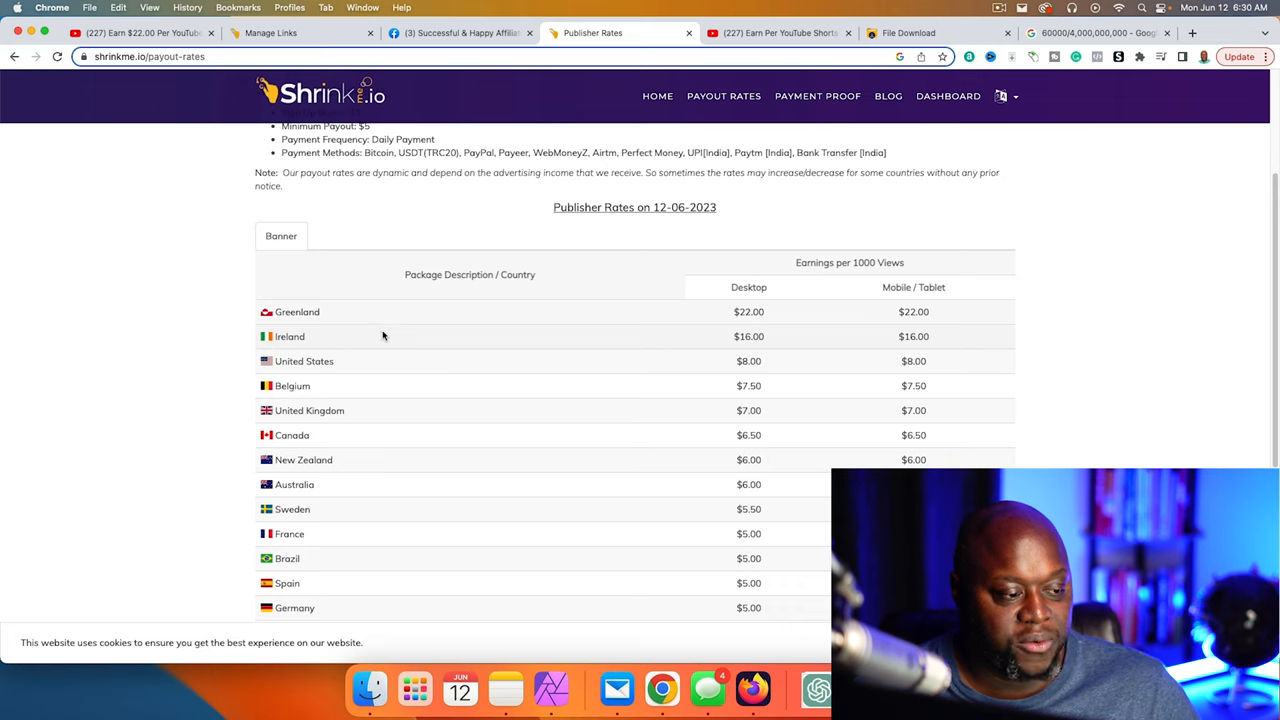
mouse_move(432, 328)
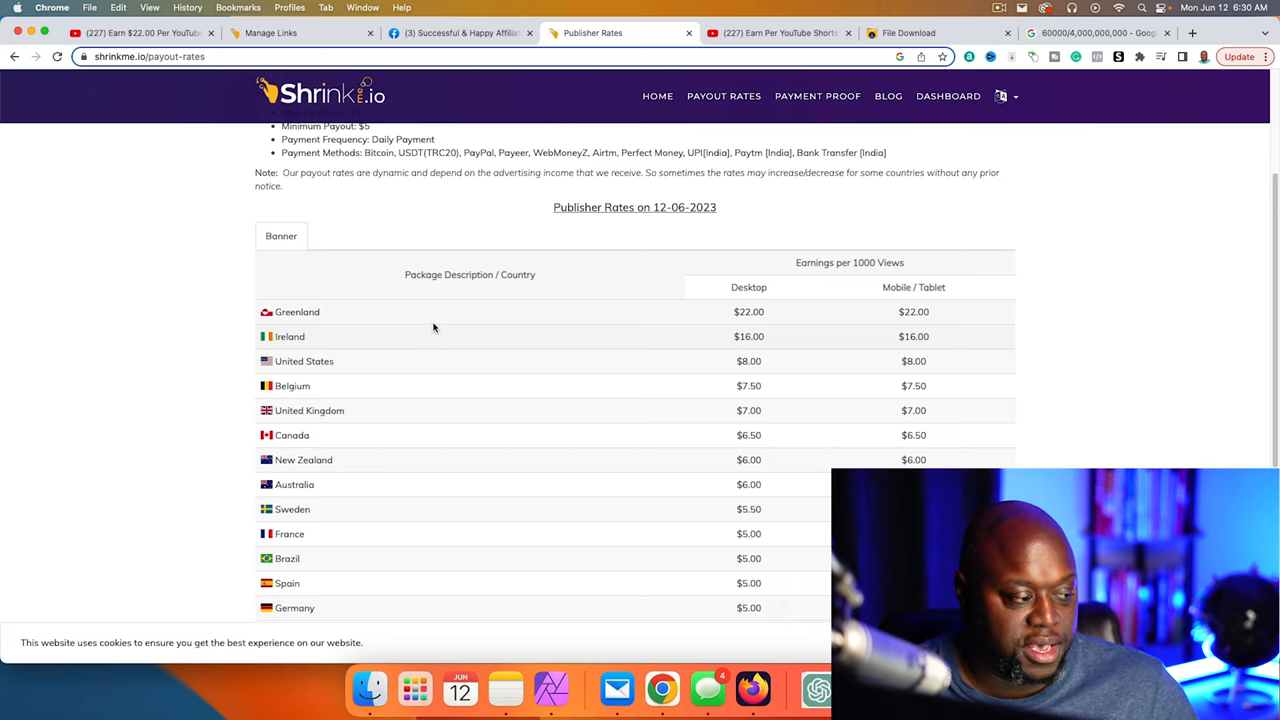
mouse_move(446, 354)
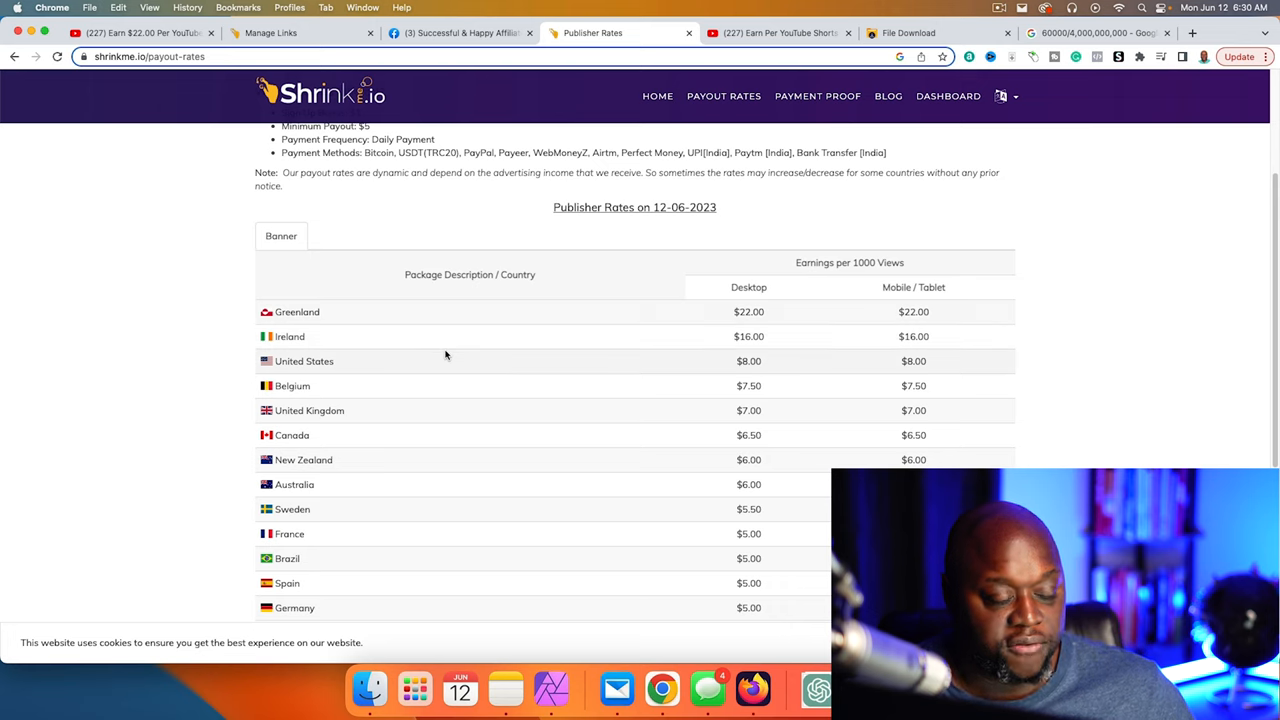
mouse_move(692, 362)
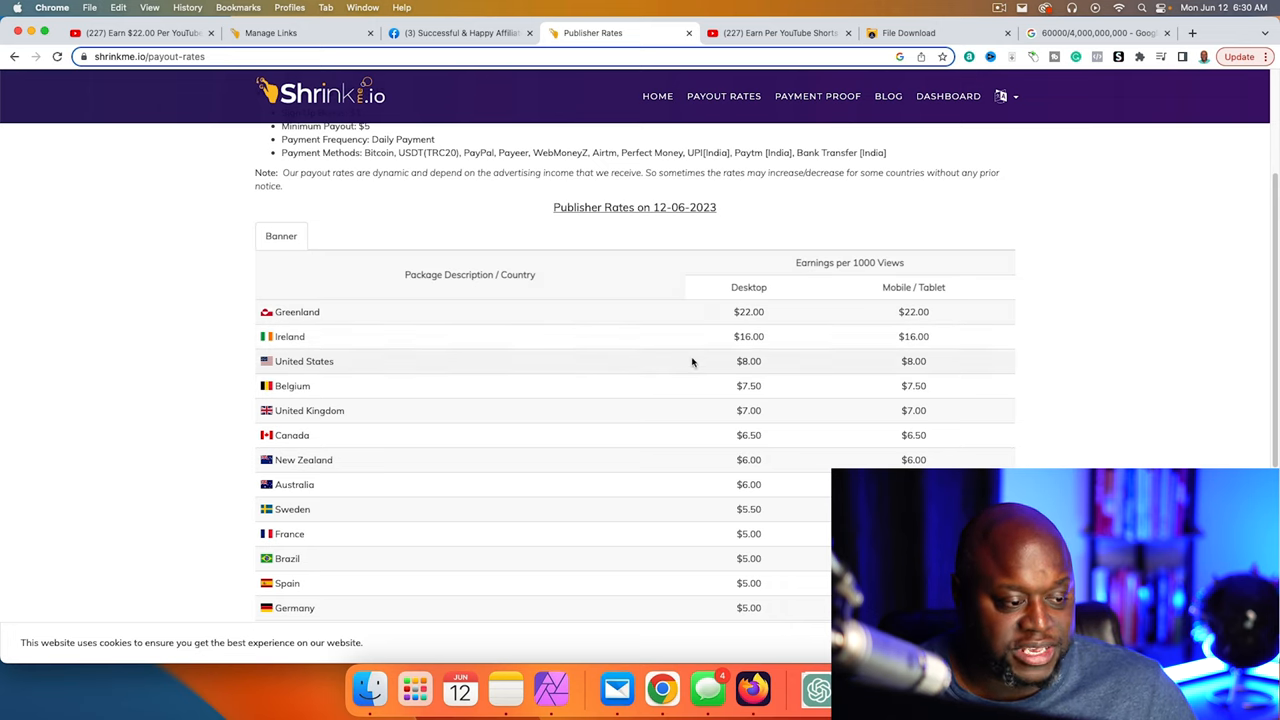
scroll(down, 3)
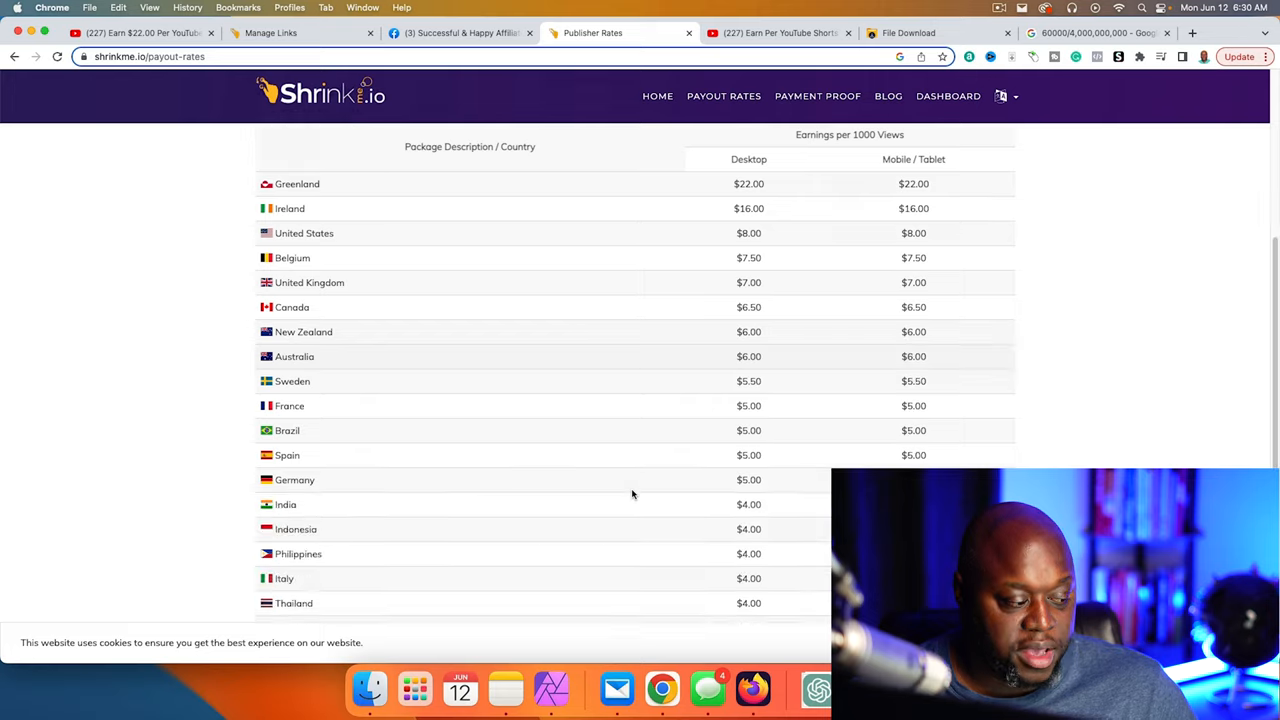
scroll(down, 3)
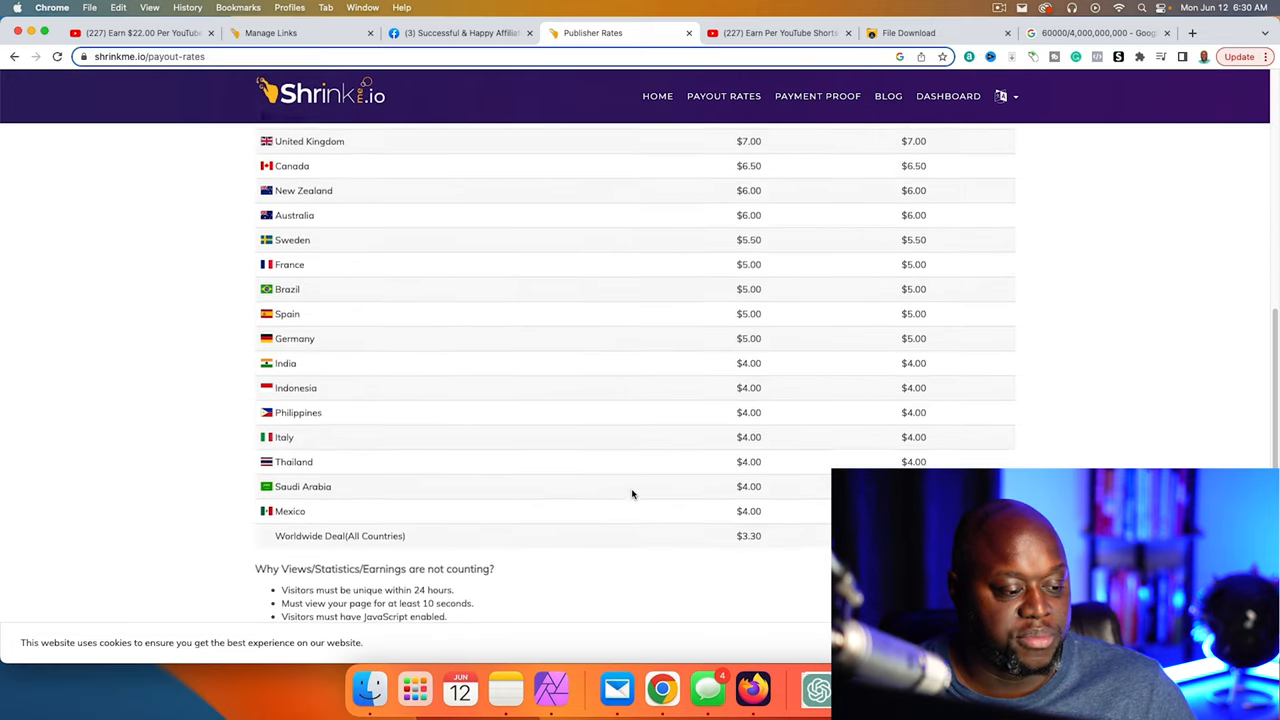
scroll(up, 3)
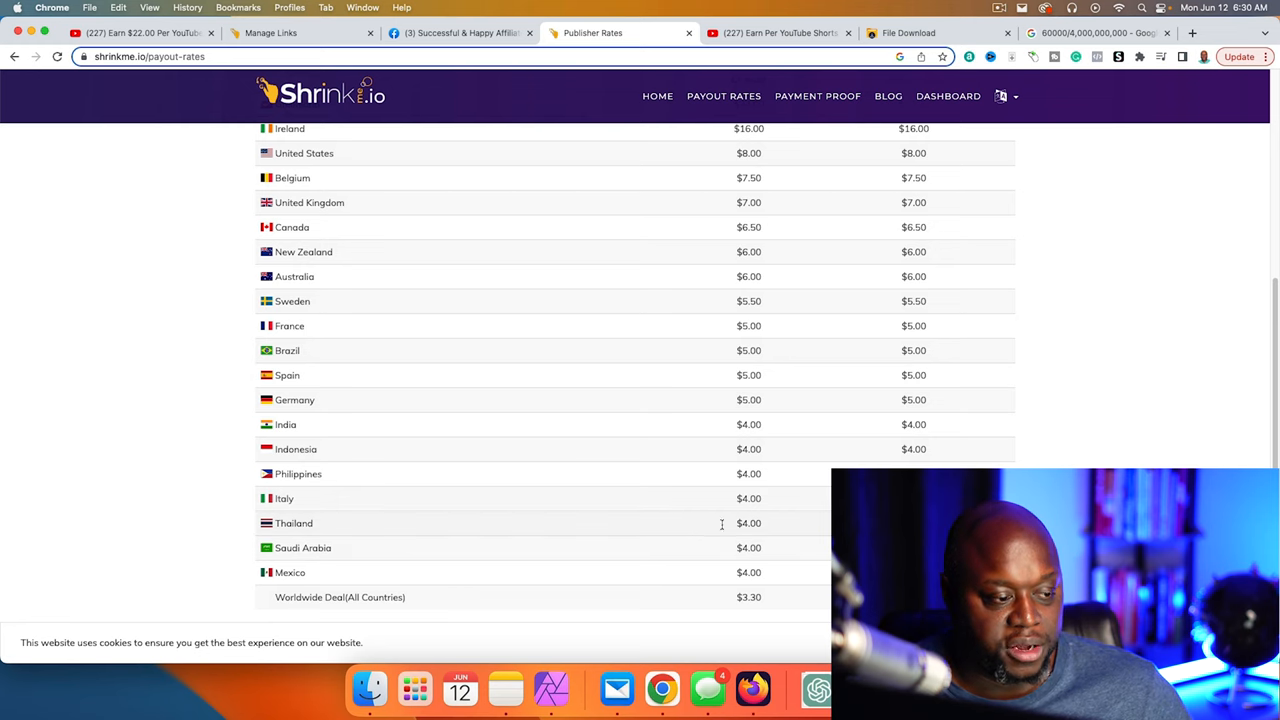
scroll(up, 3)
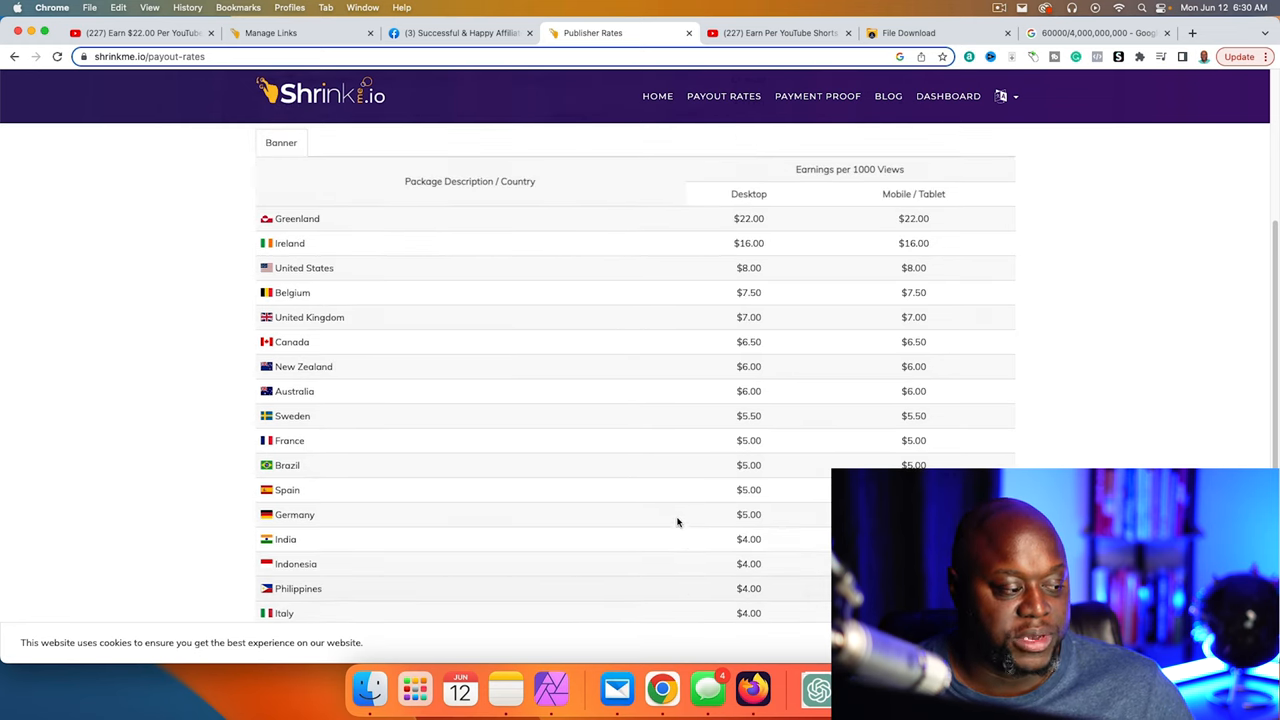
scroll(down, 3)
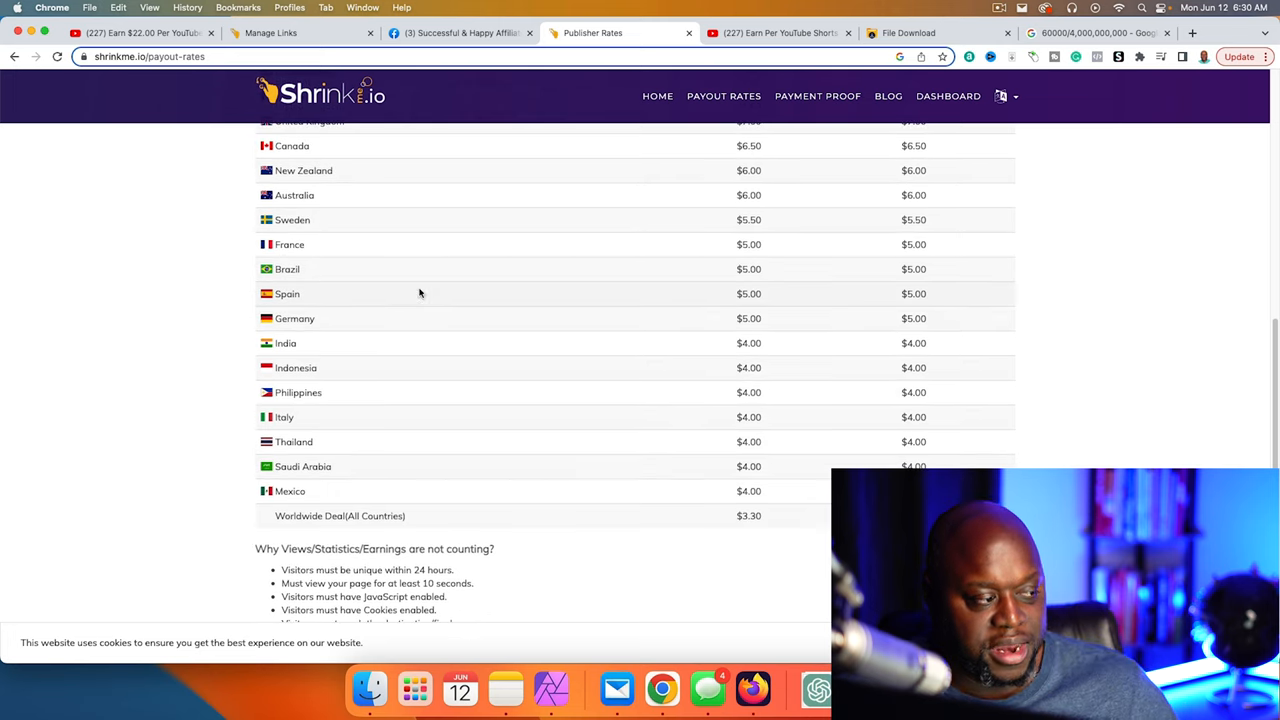
mouse_move(750, 344)
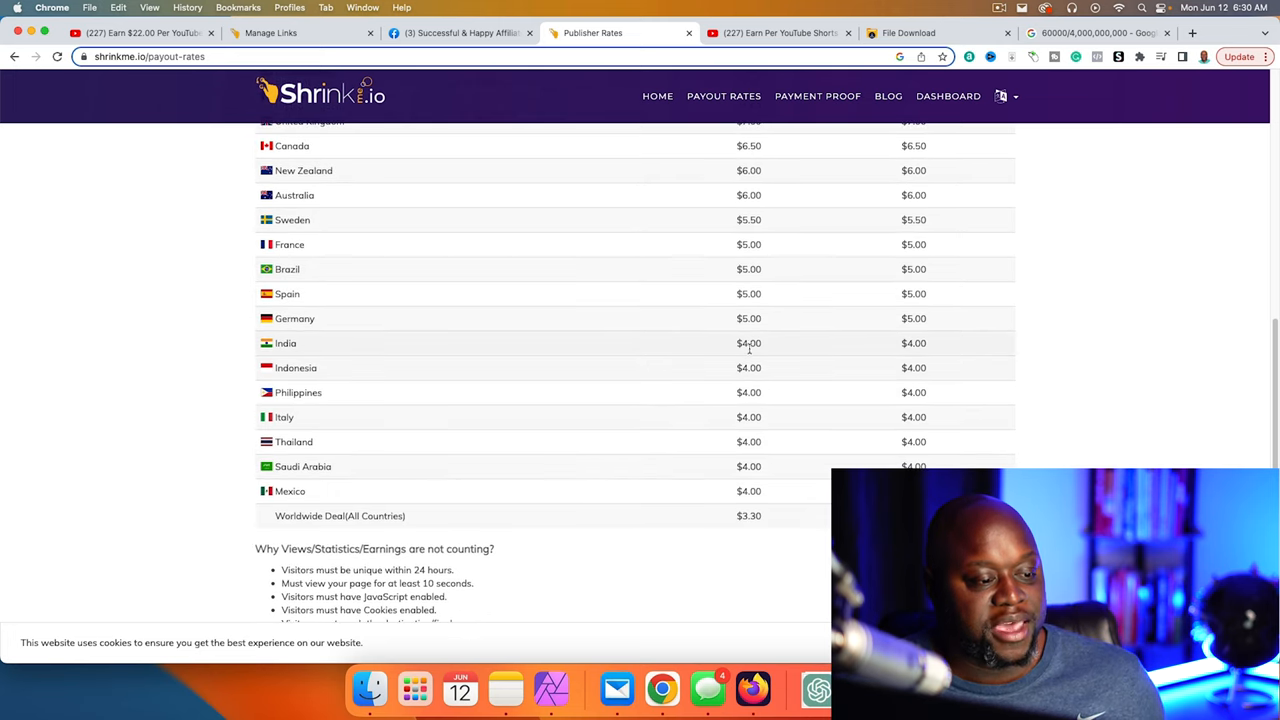
scroll(up, 3)
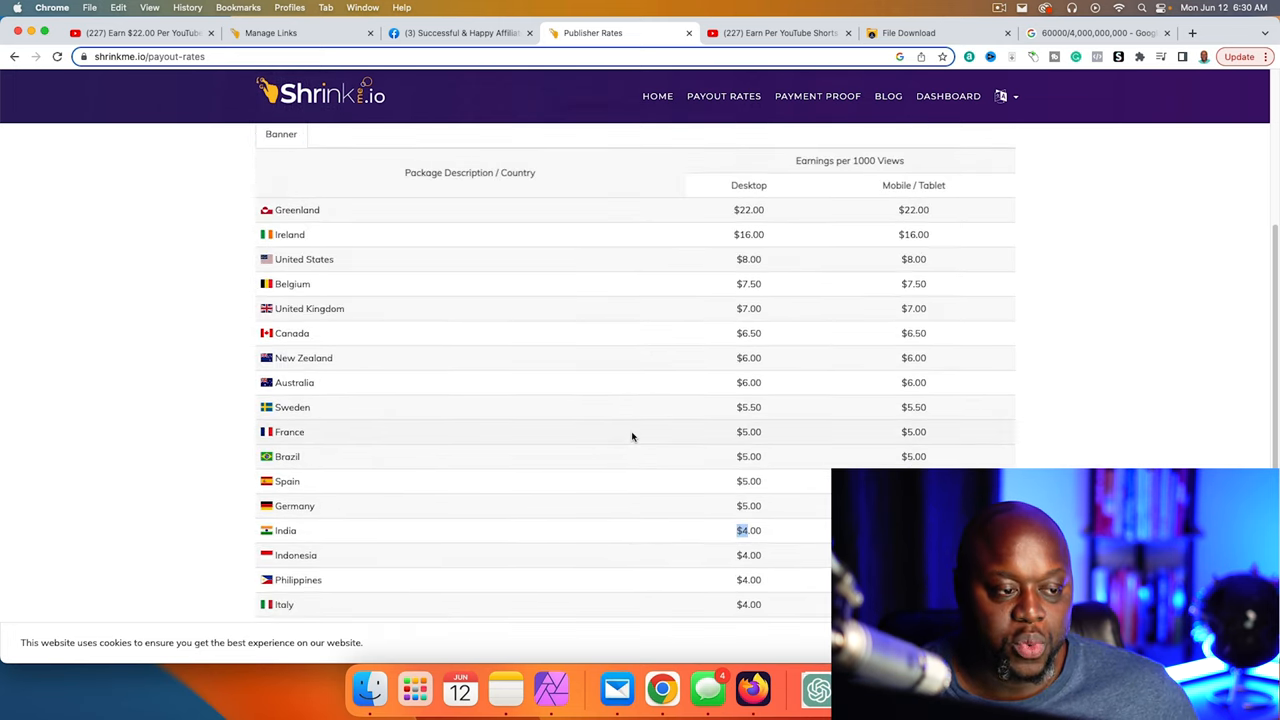
mouse_move(716, 412)
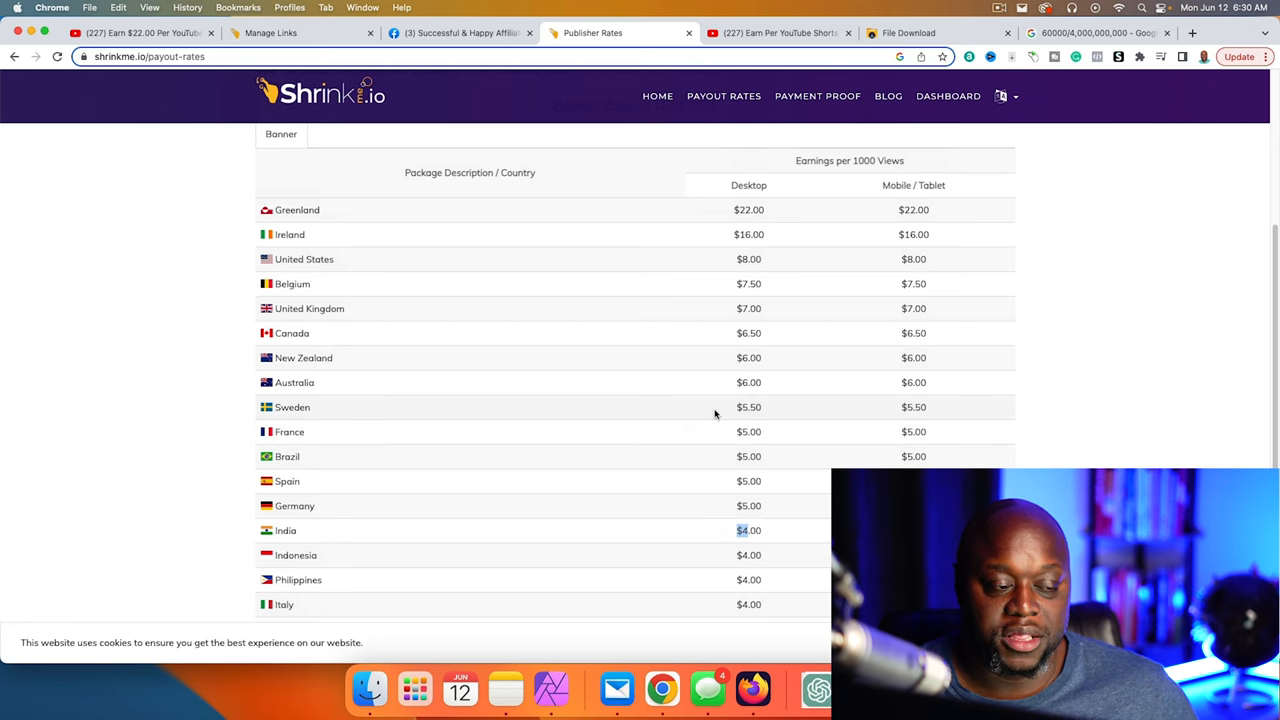
scroll(down, 3)
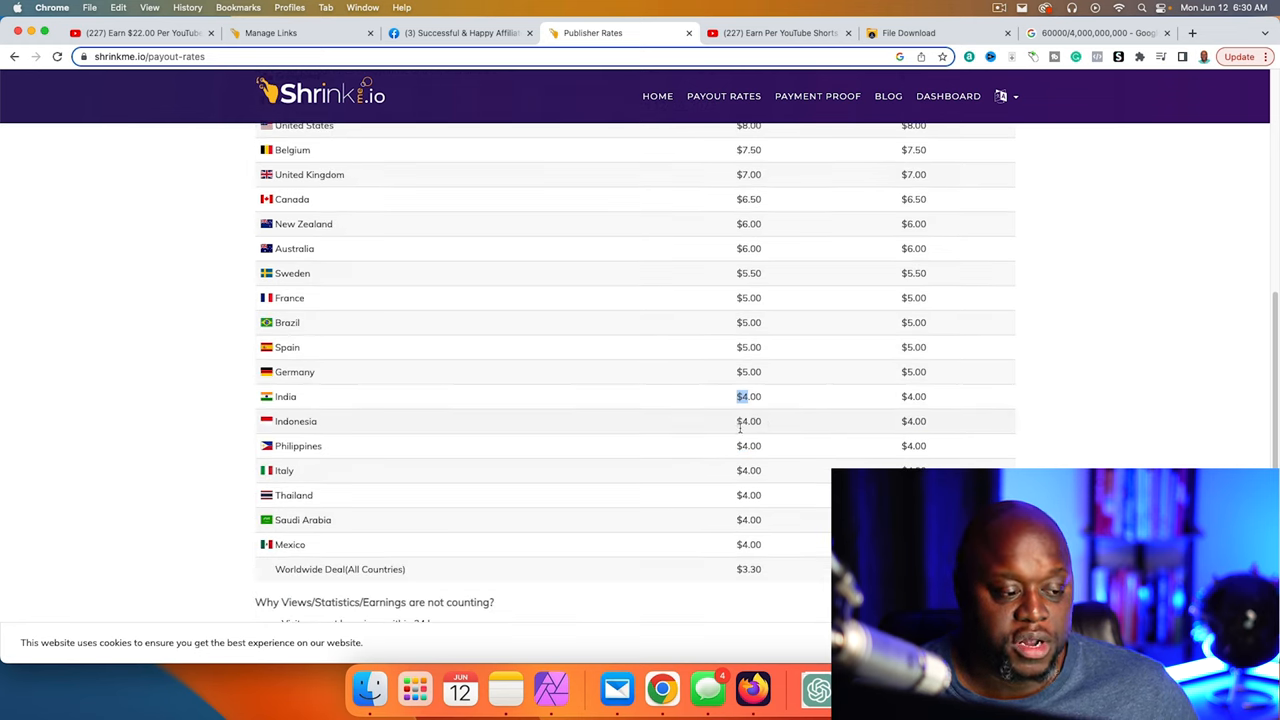
mouse_move(690, 428)
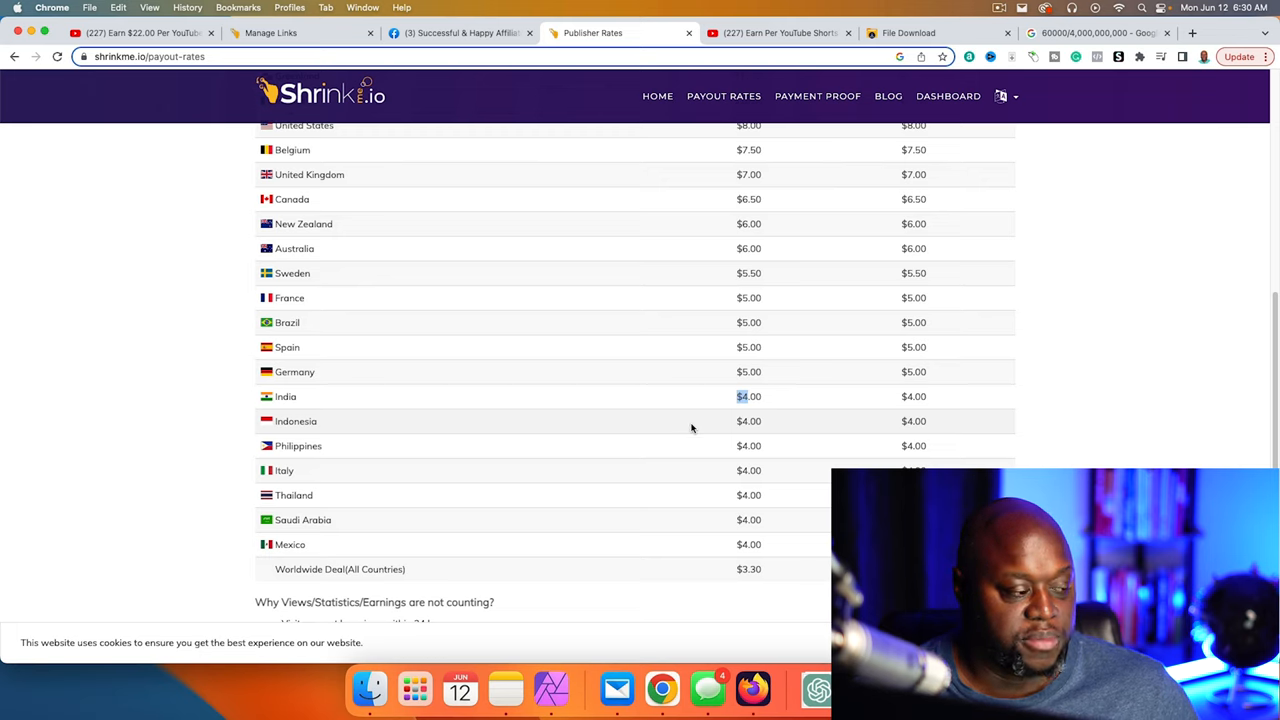
mouse_move(708, 448)
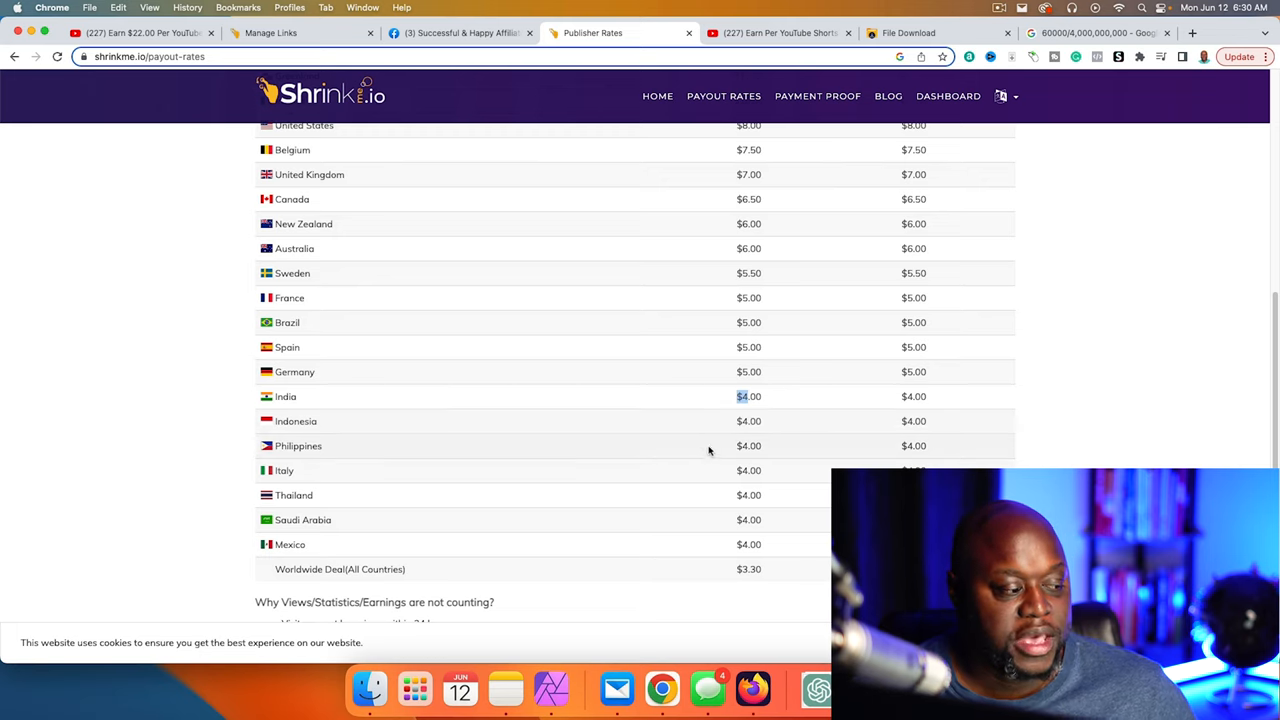
mouse_move(556, 420)
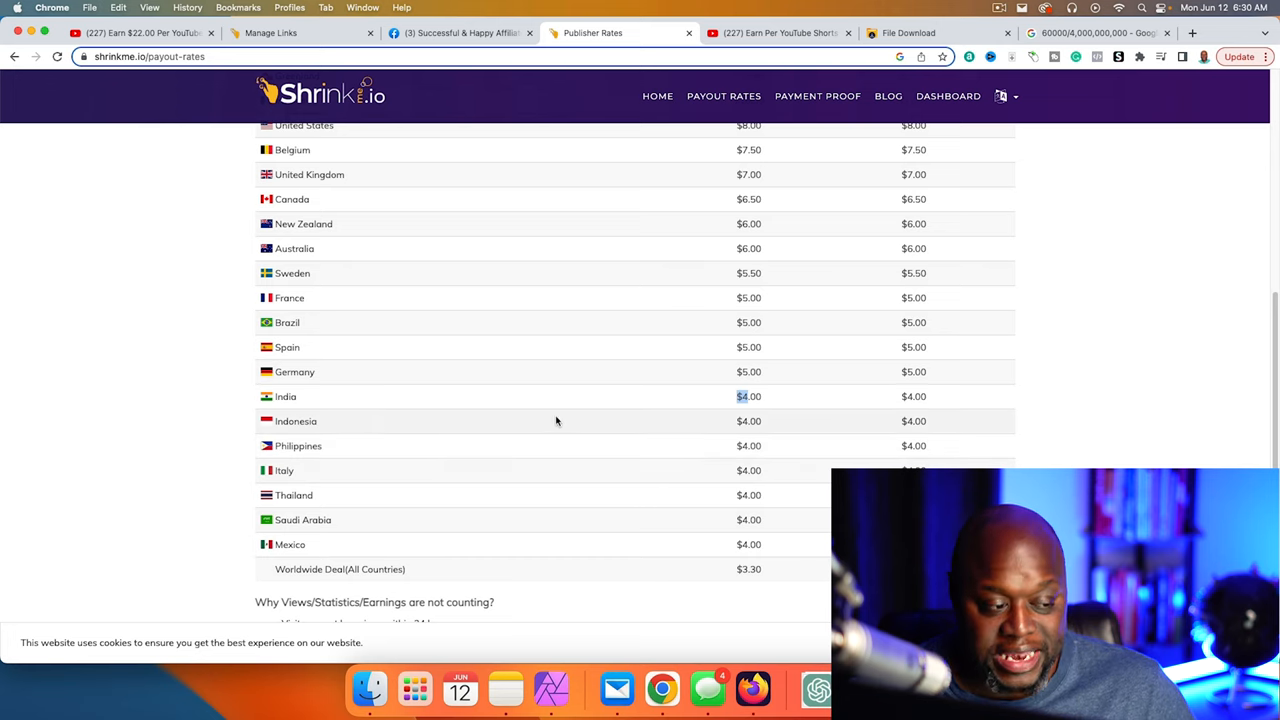
mouse_move(524, 420)
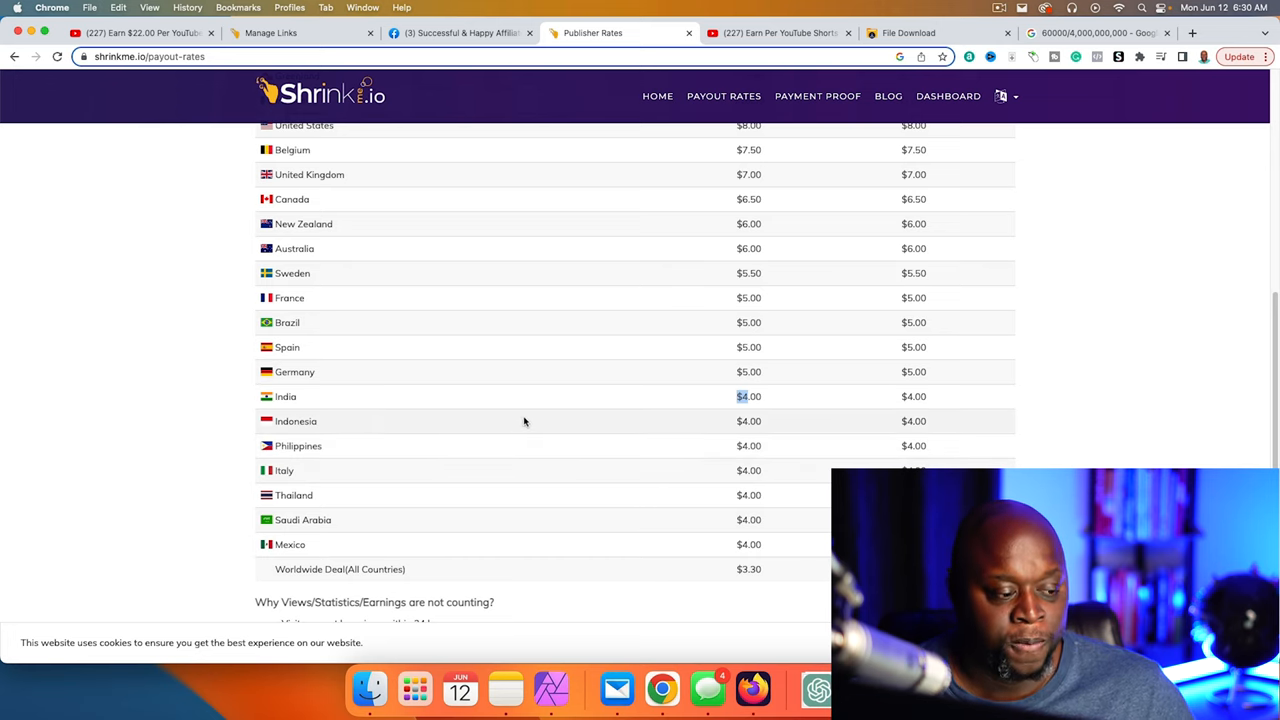
scroll(up, 3)
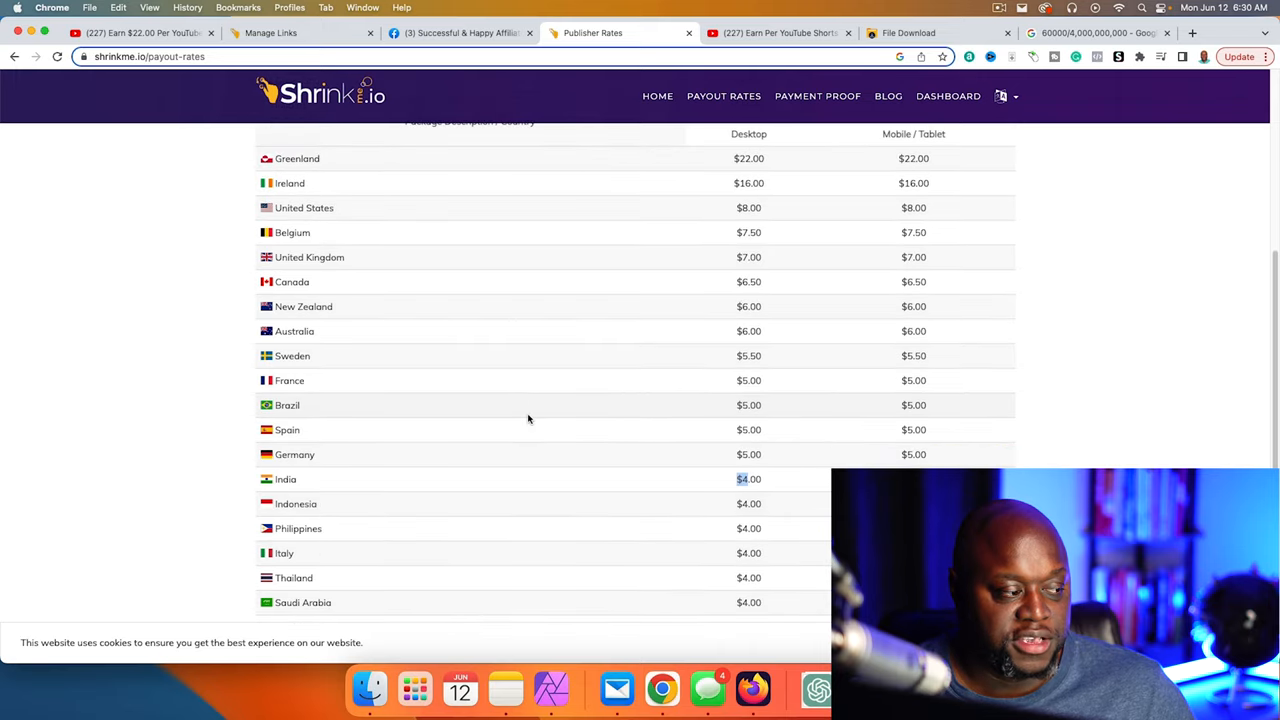
scroll(up, 3)
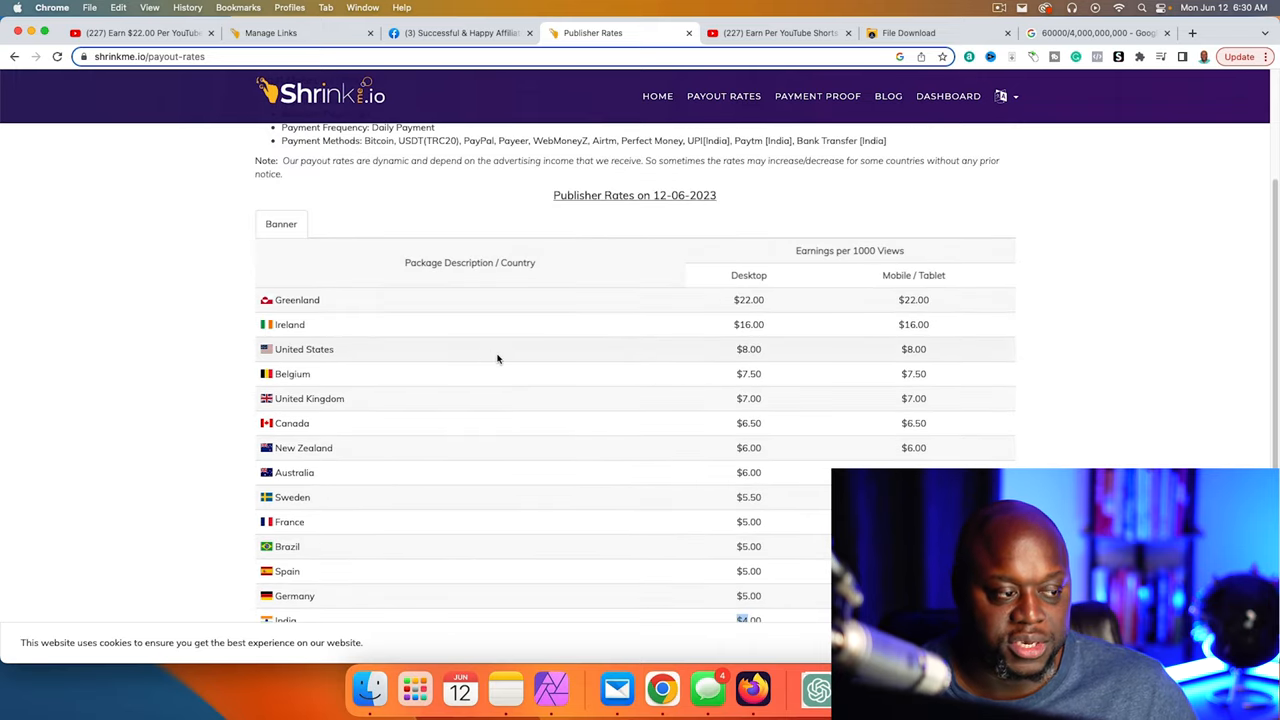
Show the Manage Links dashboard listing one shortened link with a $0.00 balance.
click(272, 32)
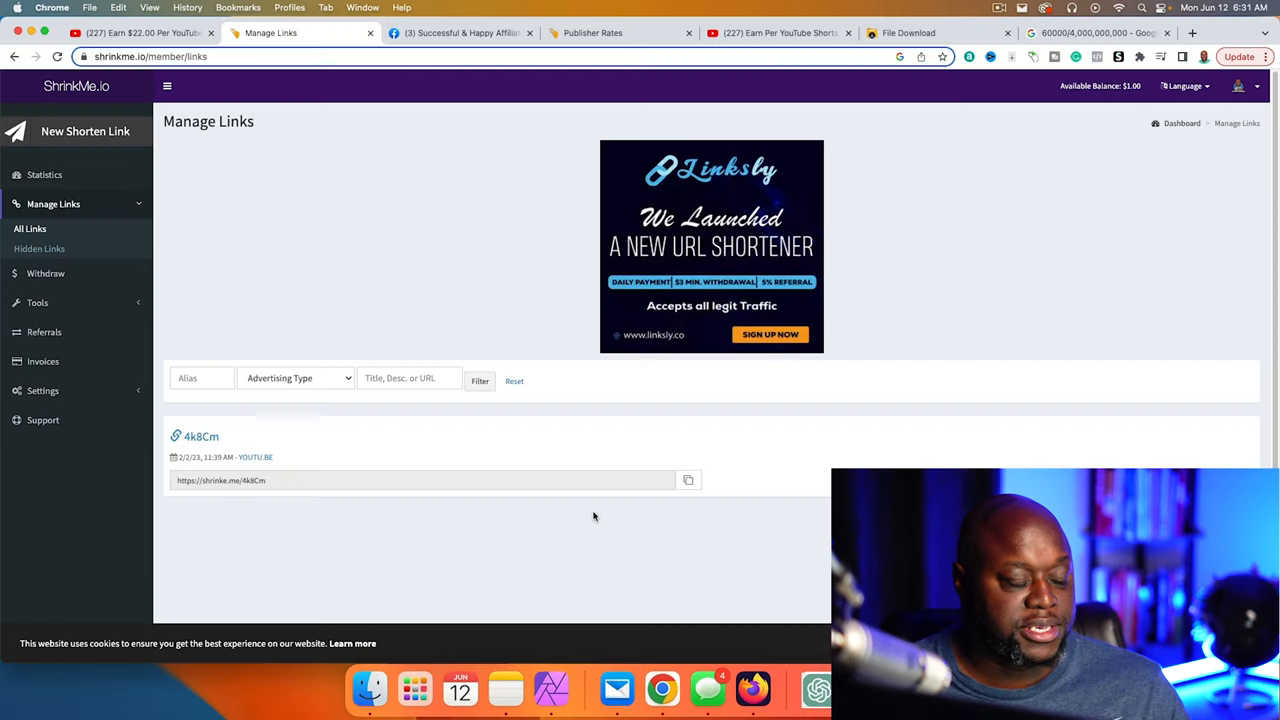
mouse_move(686, 500)
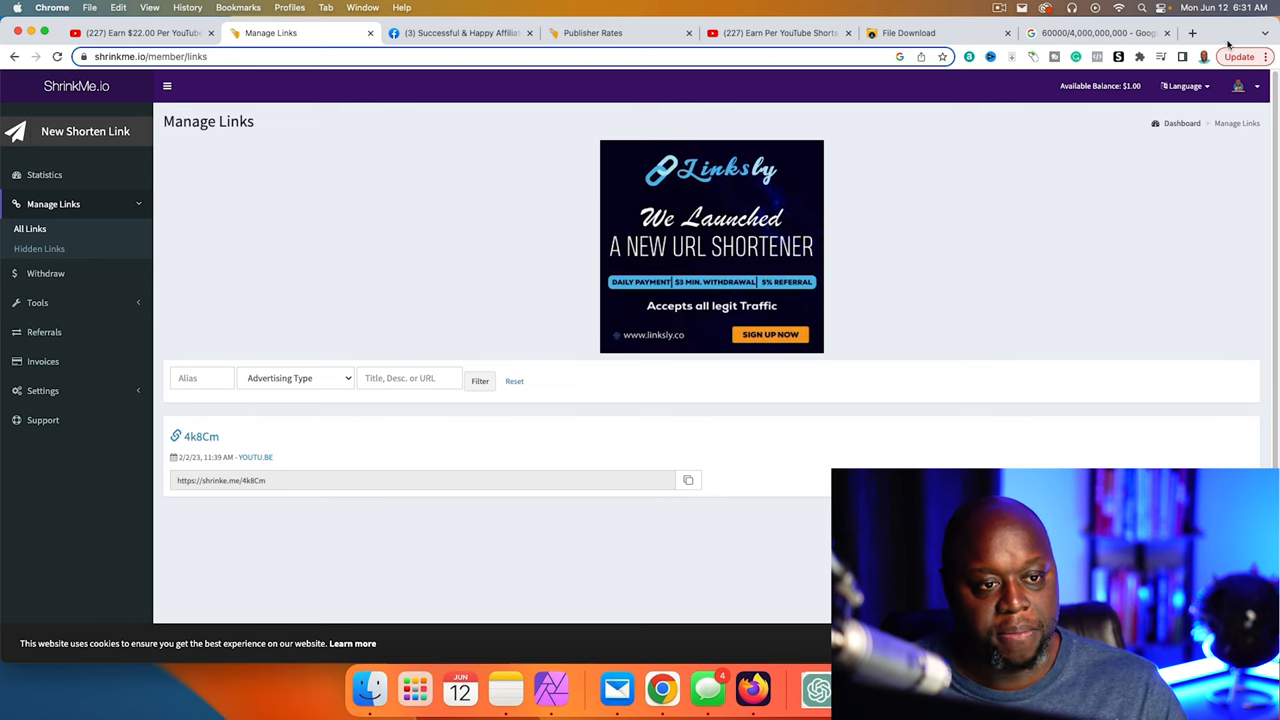
Load shrinke.me/4k8Cm in a new tab, reaching its ad-filled captcha interstitial.
click(1212, 32)
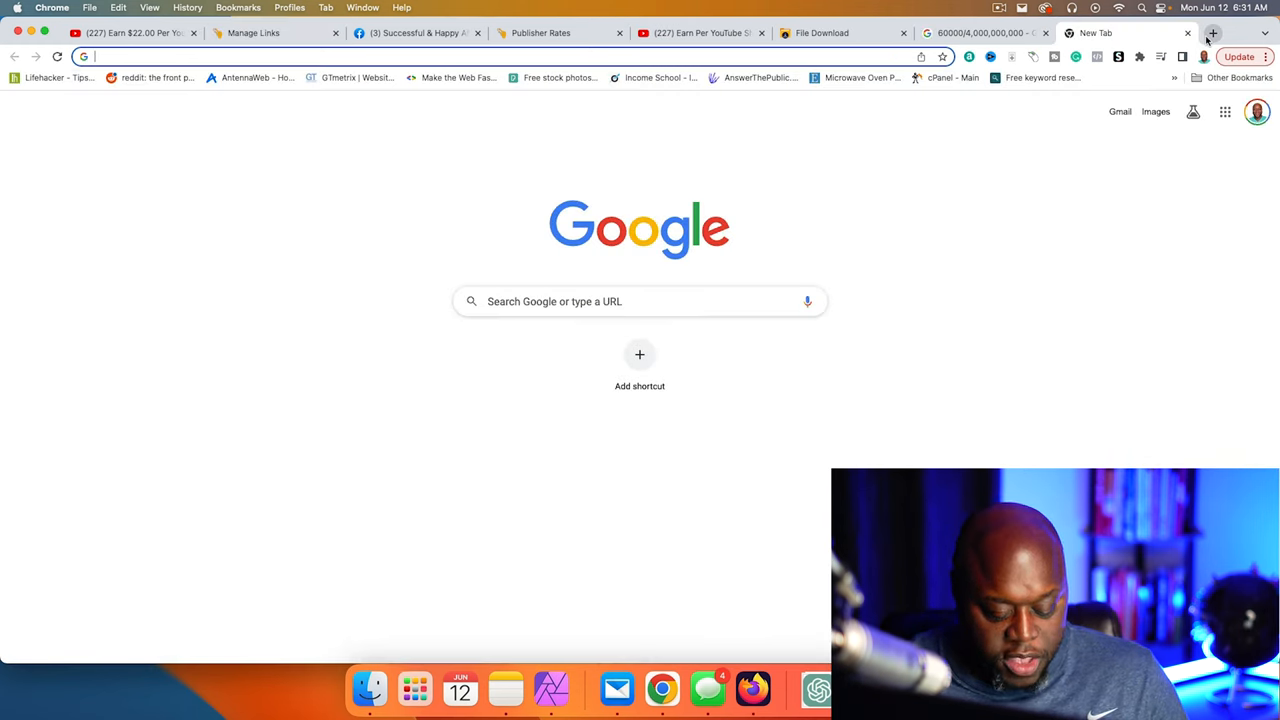
text(shrinke.me/4k8Cm)
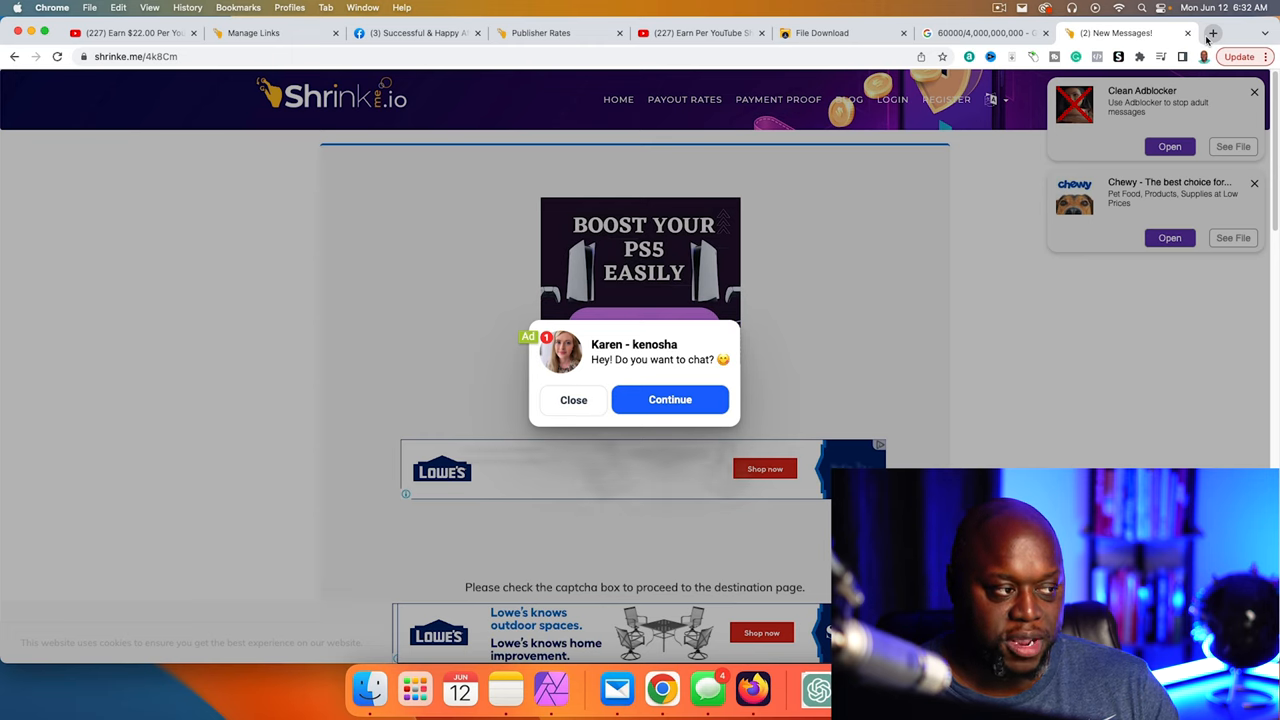
mouse_move(516, 376)
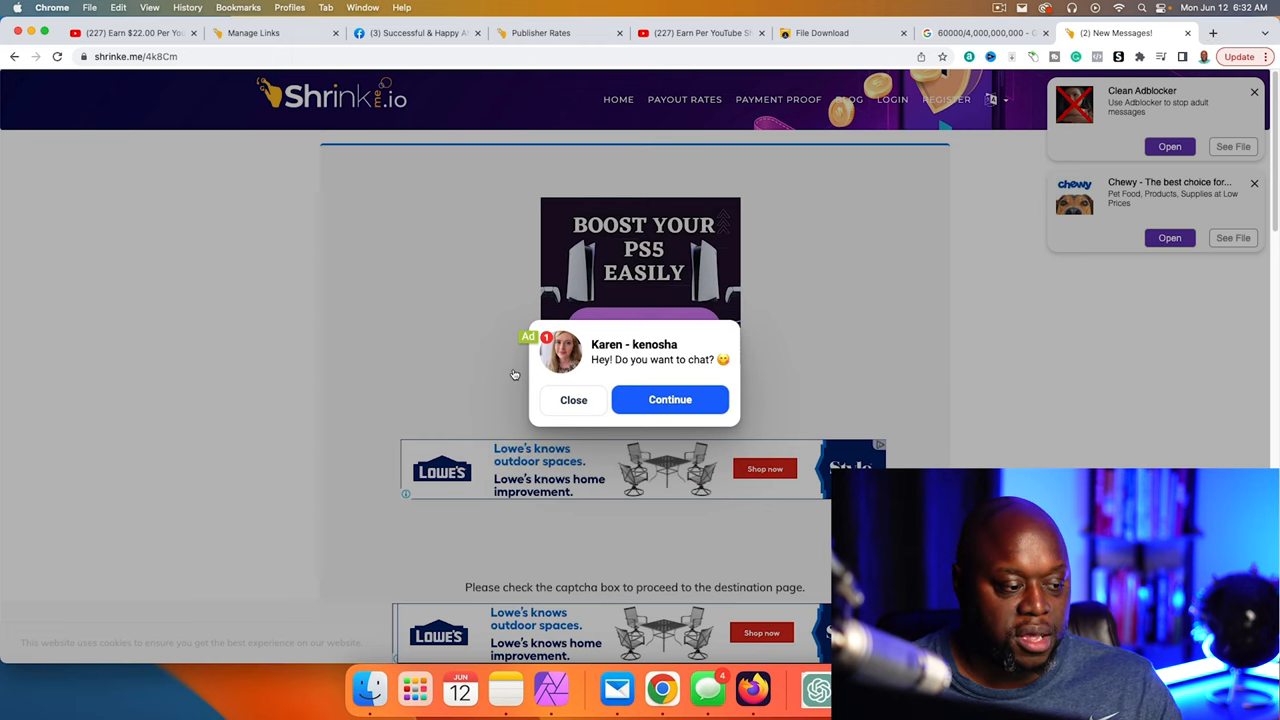
mouse_move(1132, 222)
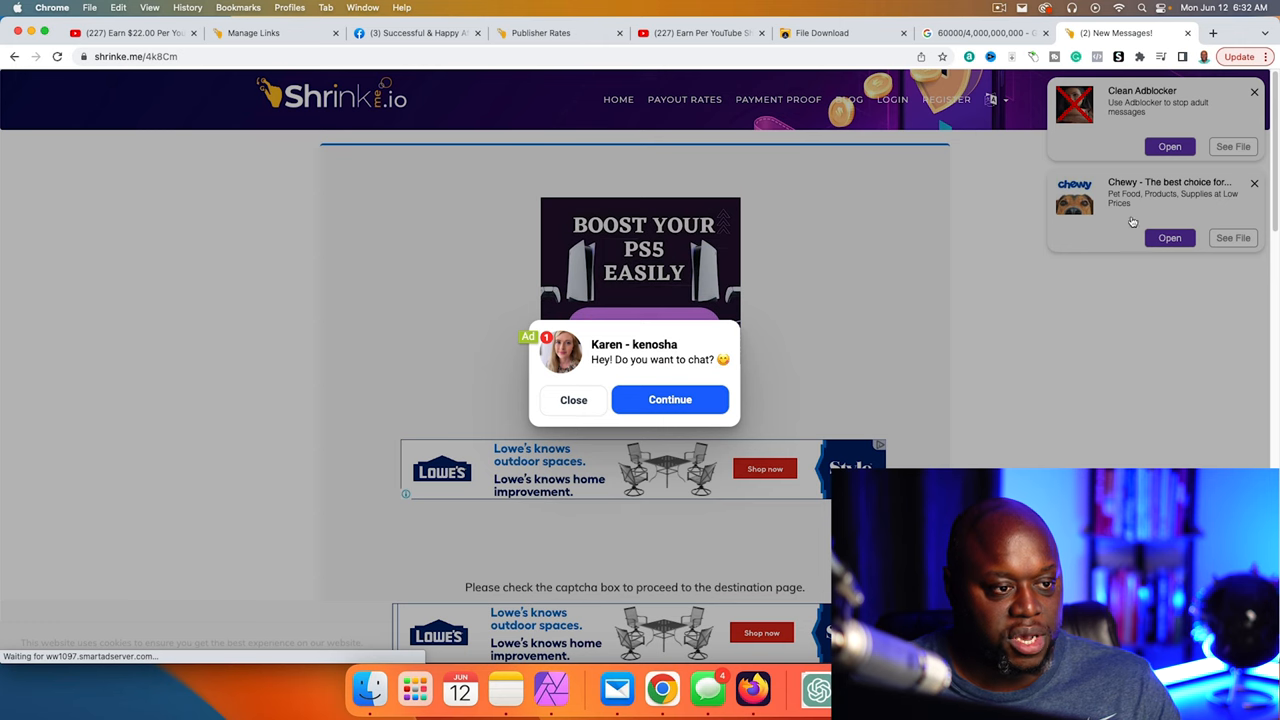
Close the redirected 'Attention' ad tab and return to the publisher payout rates page.
scroll(down, 3)
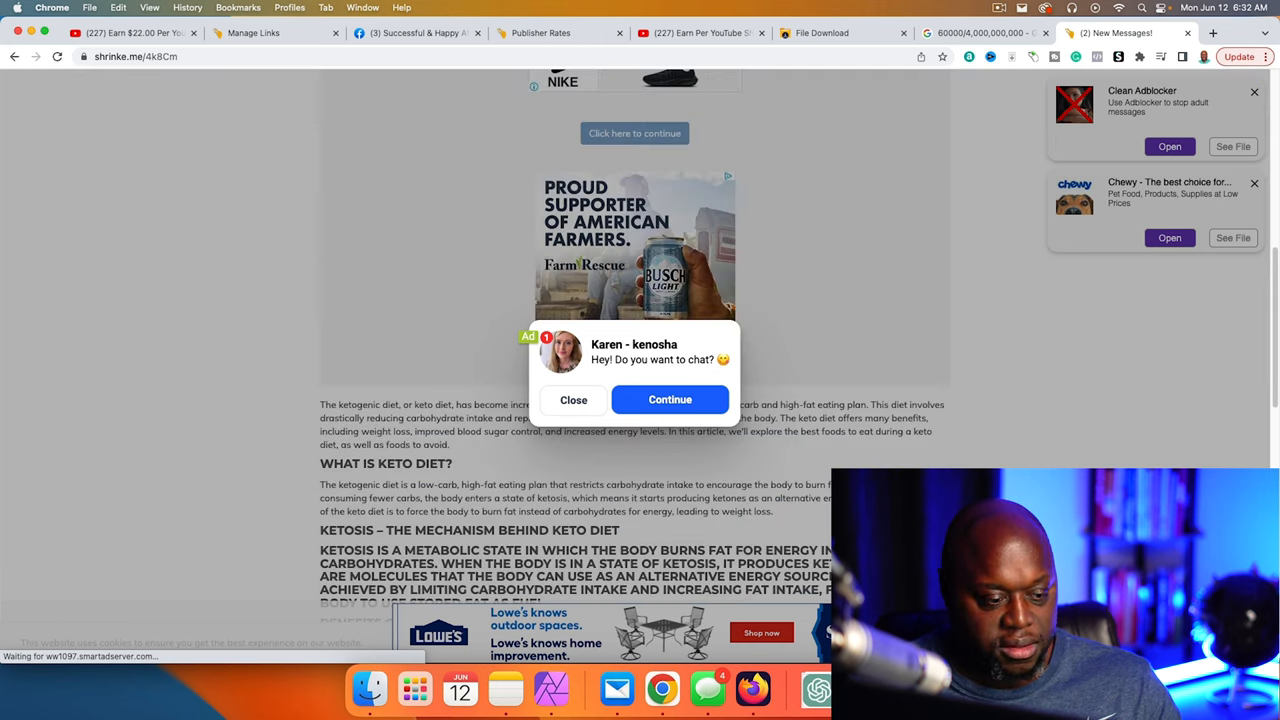
scroll(up, 3)
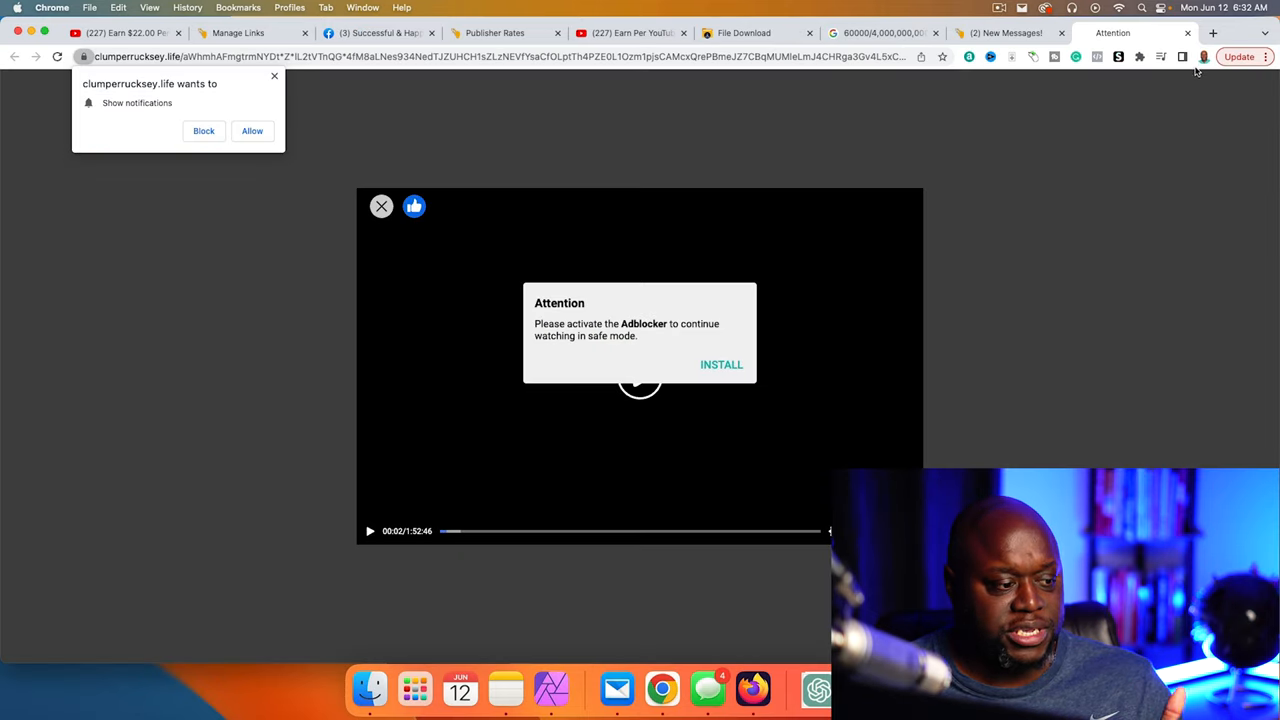
mouse_move(568, 72)
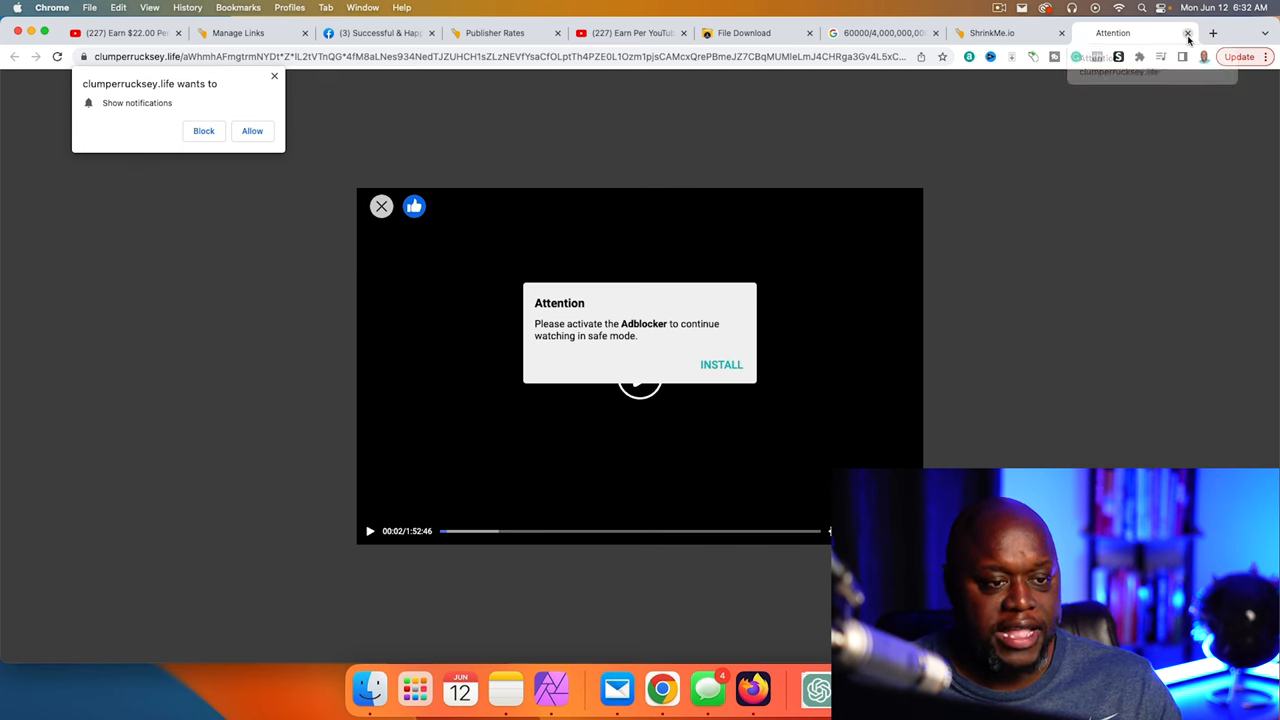
click(1188, 32)
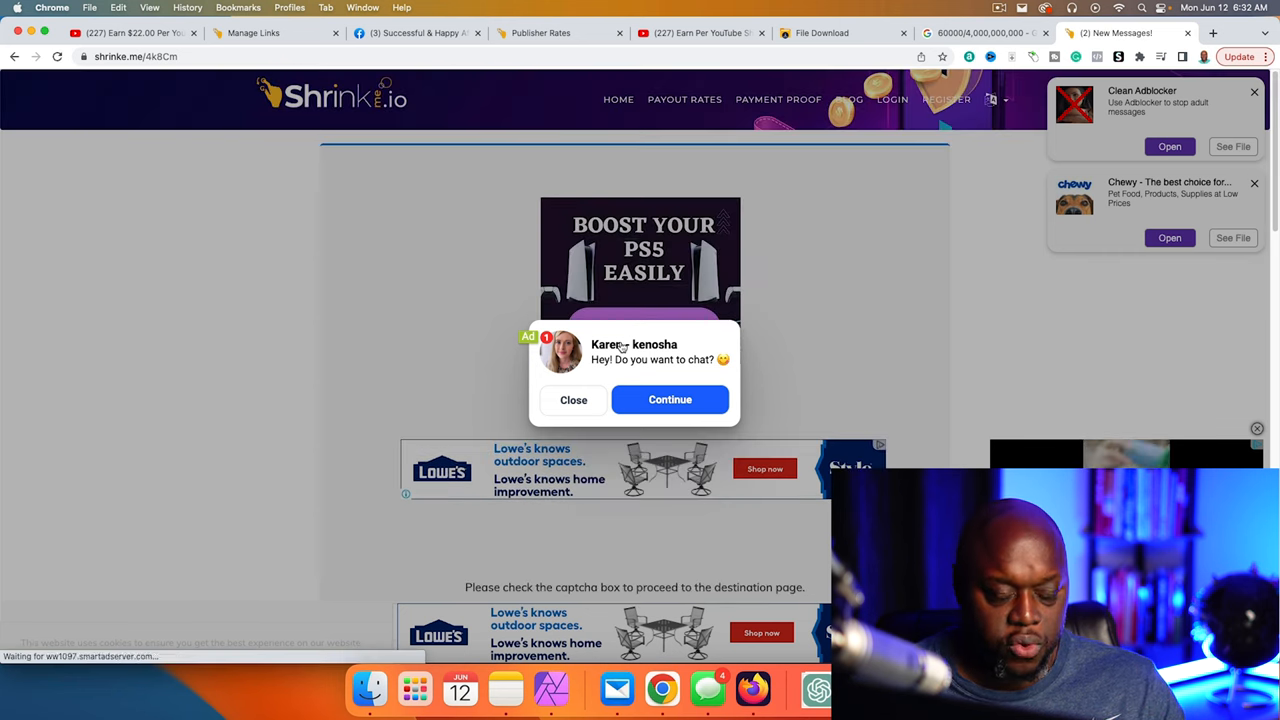
mouse_move(656, 330)
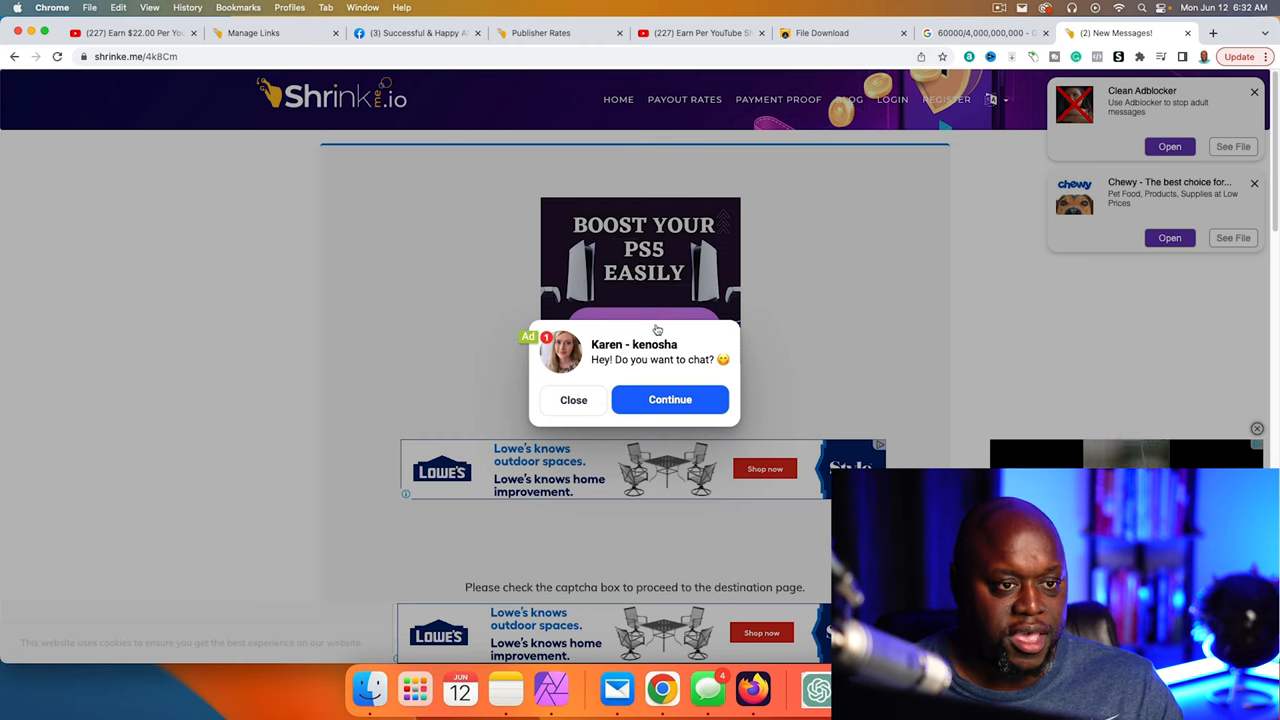
mouse_move(668, 304)
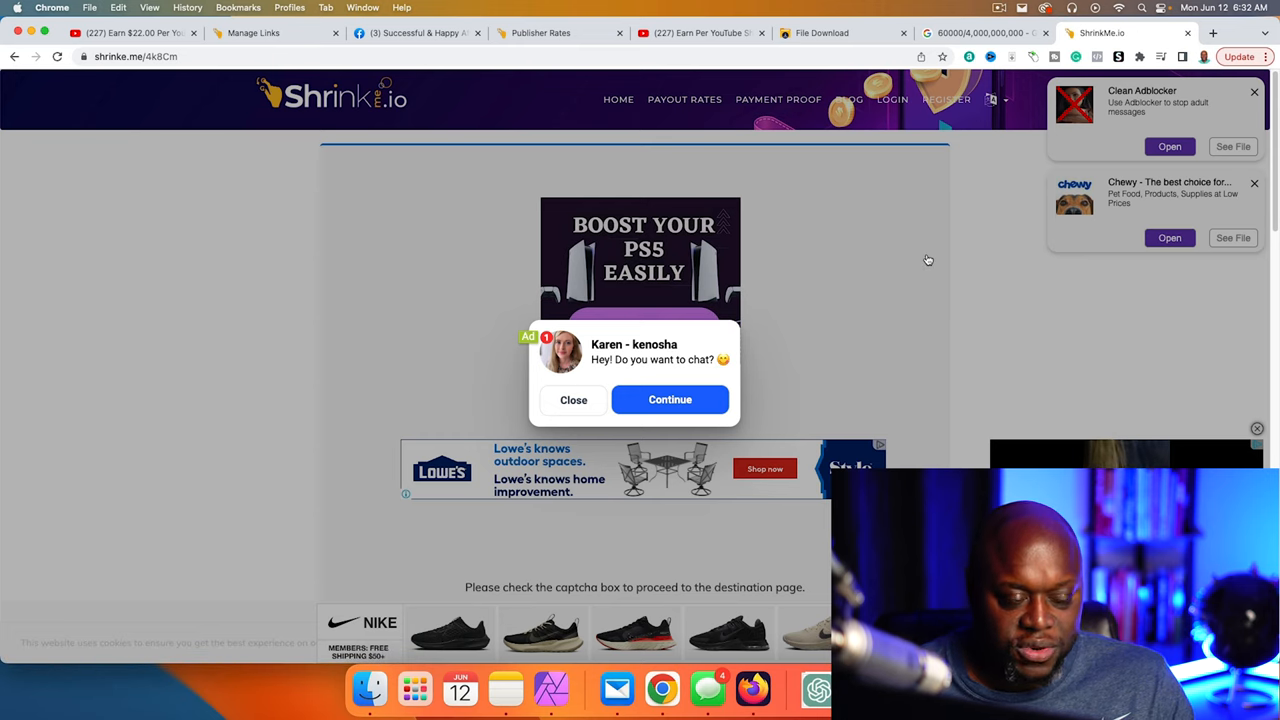
mouse_move(932, 280)
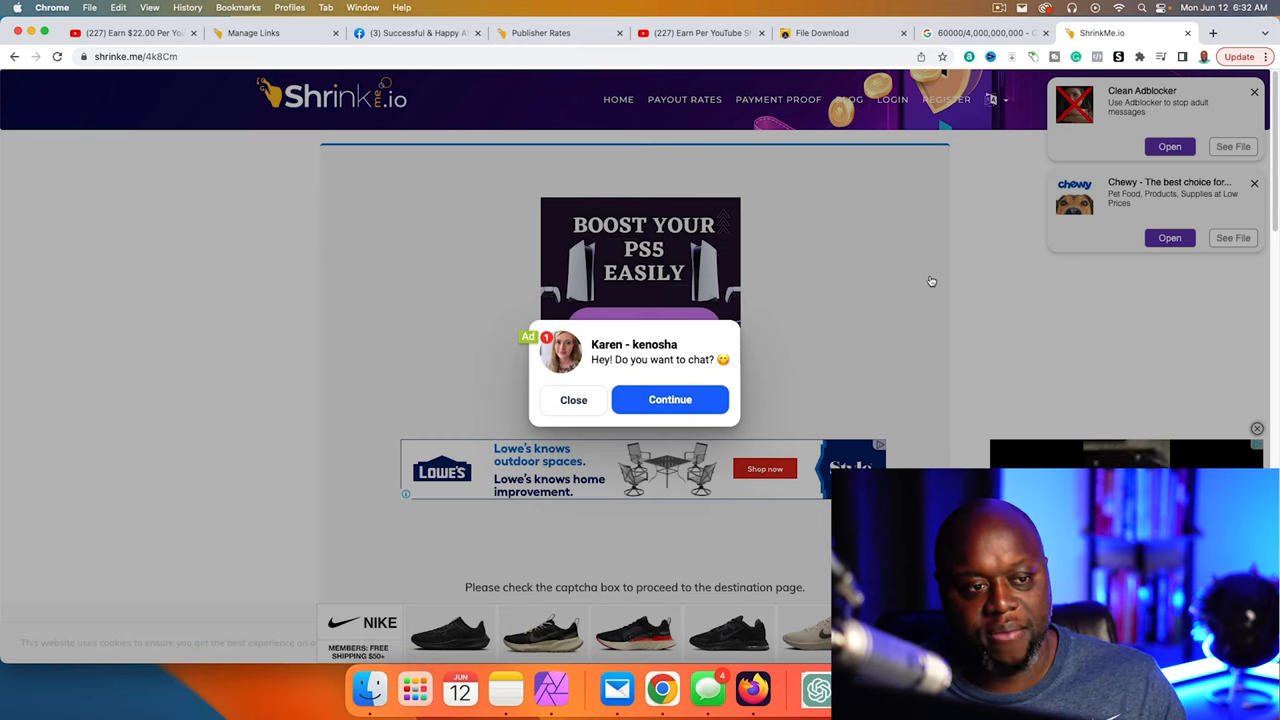
mouse_move(1148, 184)
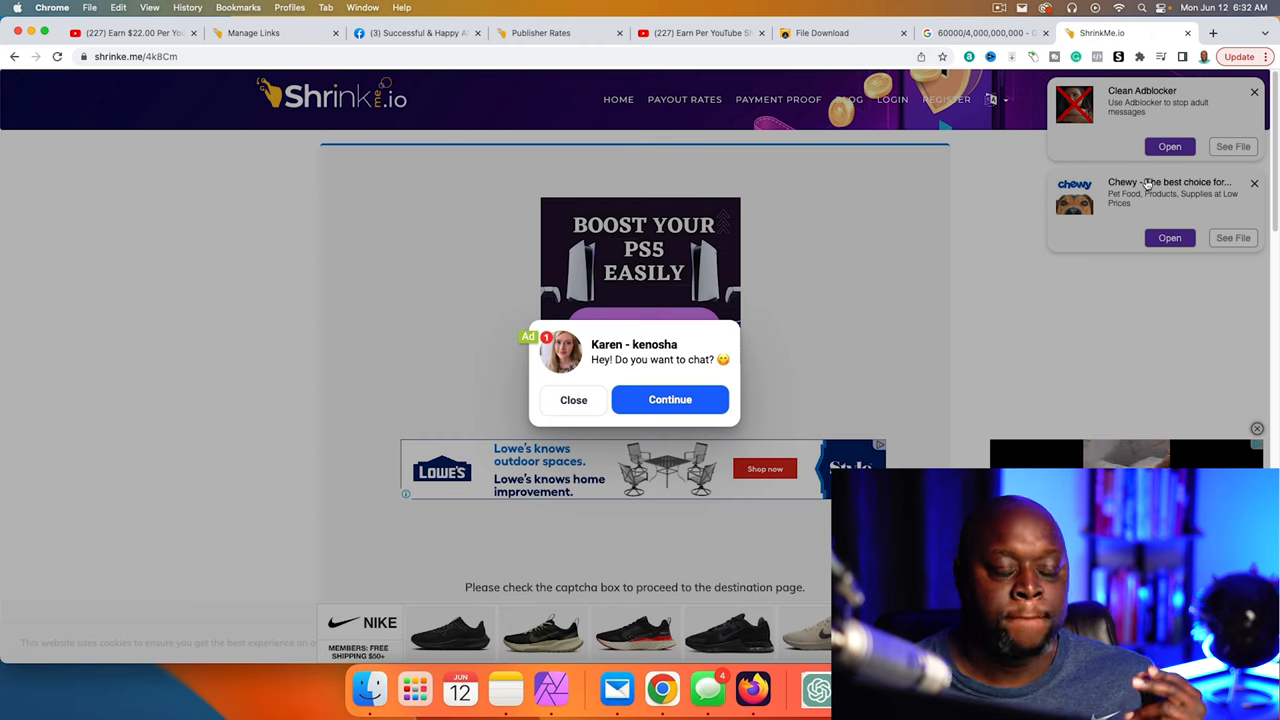
mouse_move(864, 198)
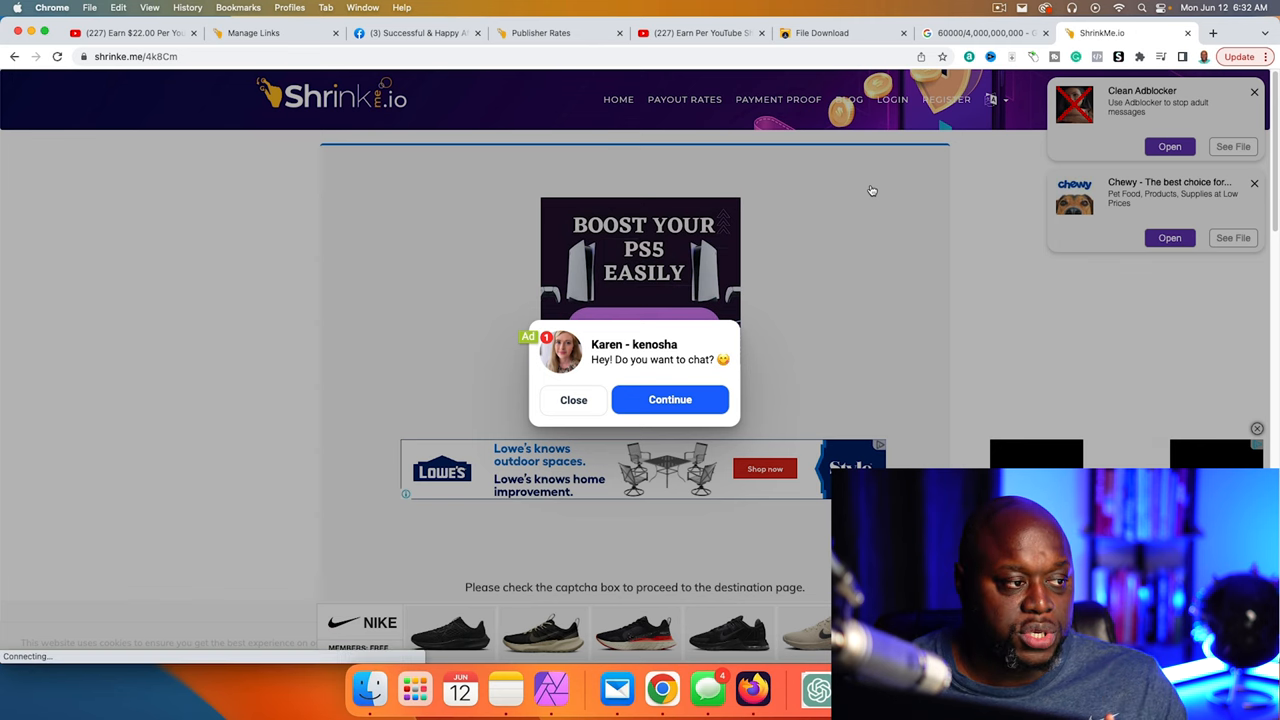
click(540, 32)
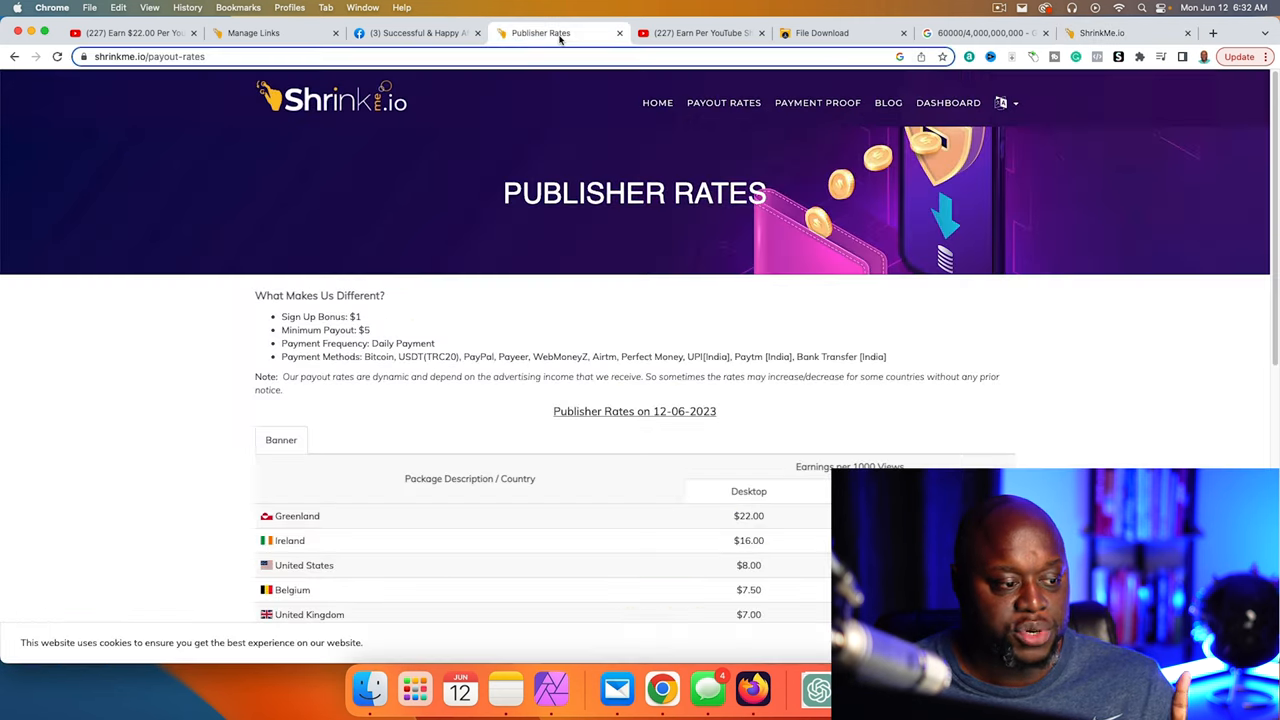
Scroll the Publisher Rates table down to the $3.30 Worldwide Deal rate and back.
scroll(down, 3)
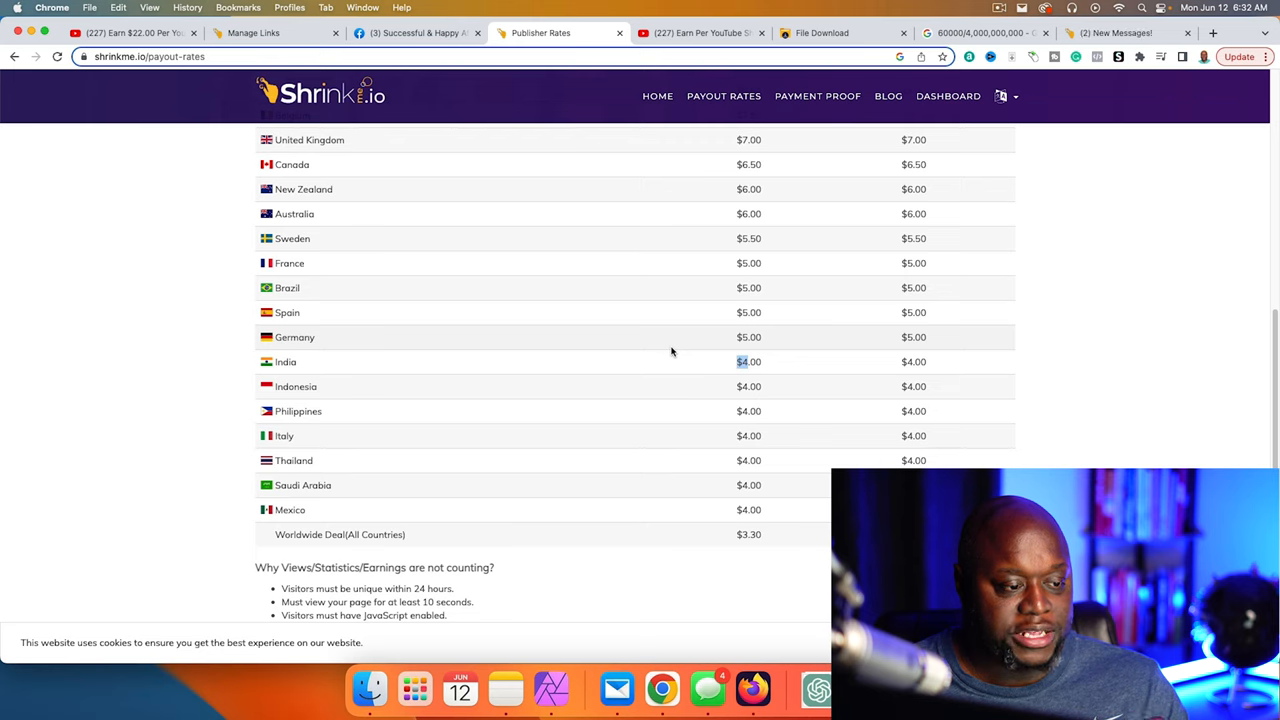
scroll(up, 3)
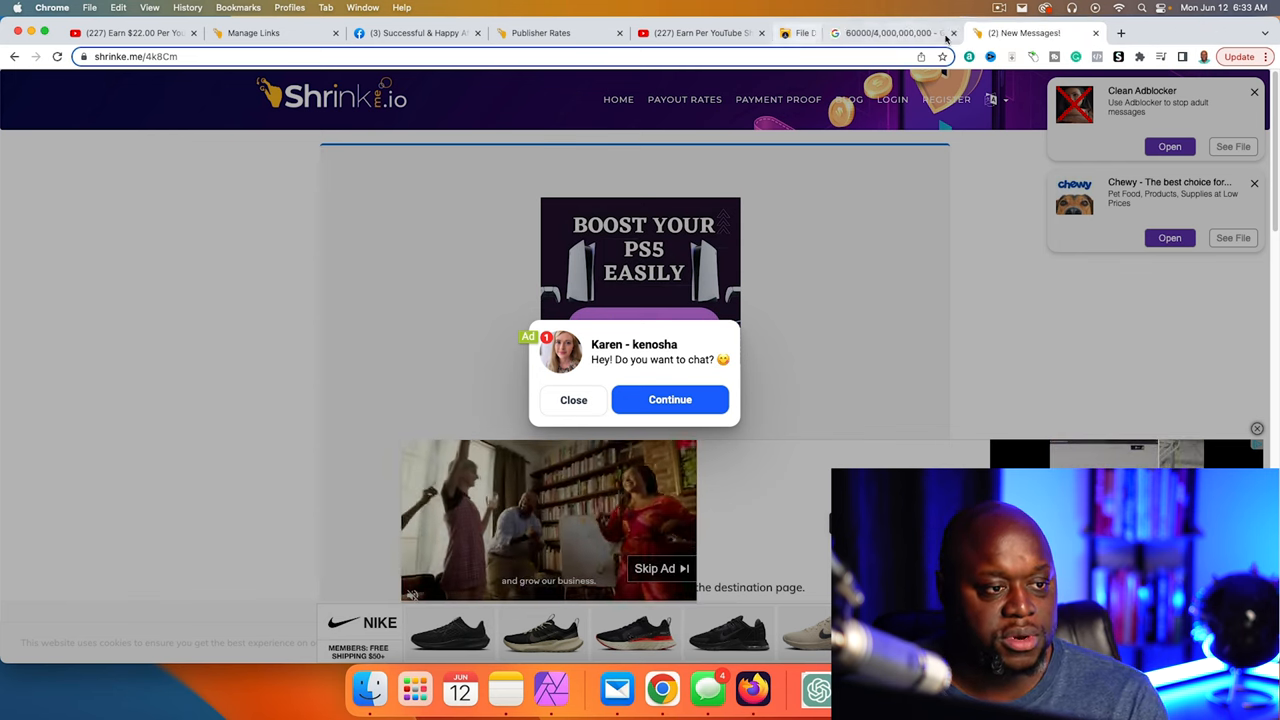
View the 0.000015 calculation result, then switch to the Facebook affiliate group tab.
click(890, 32)
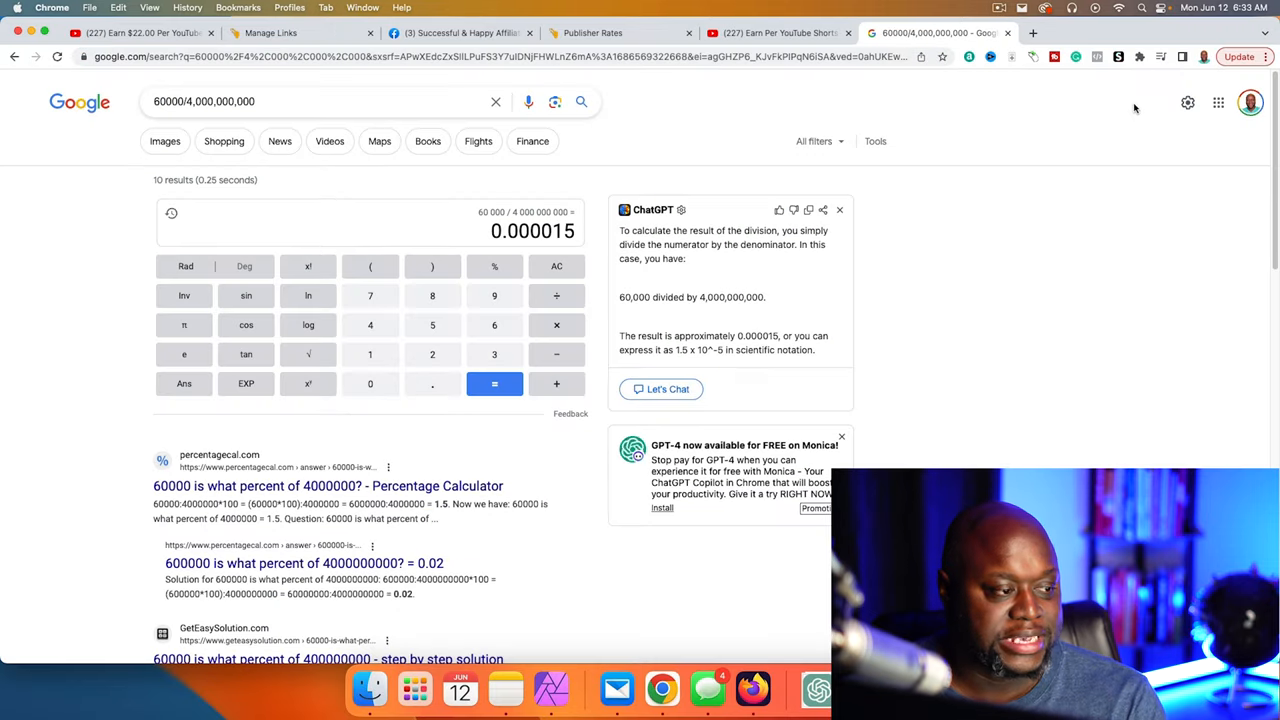
mouse_move(1024, 90)
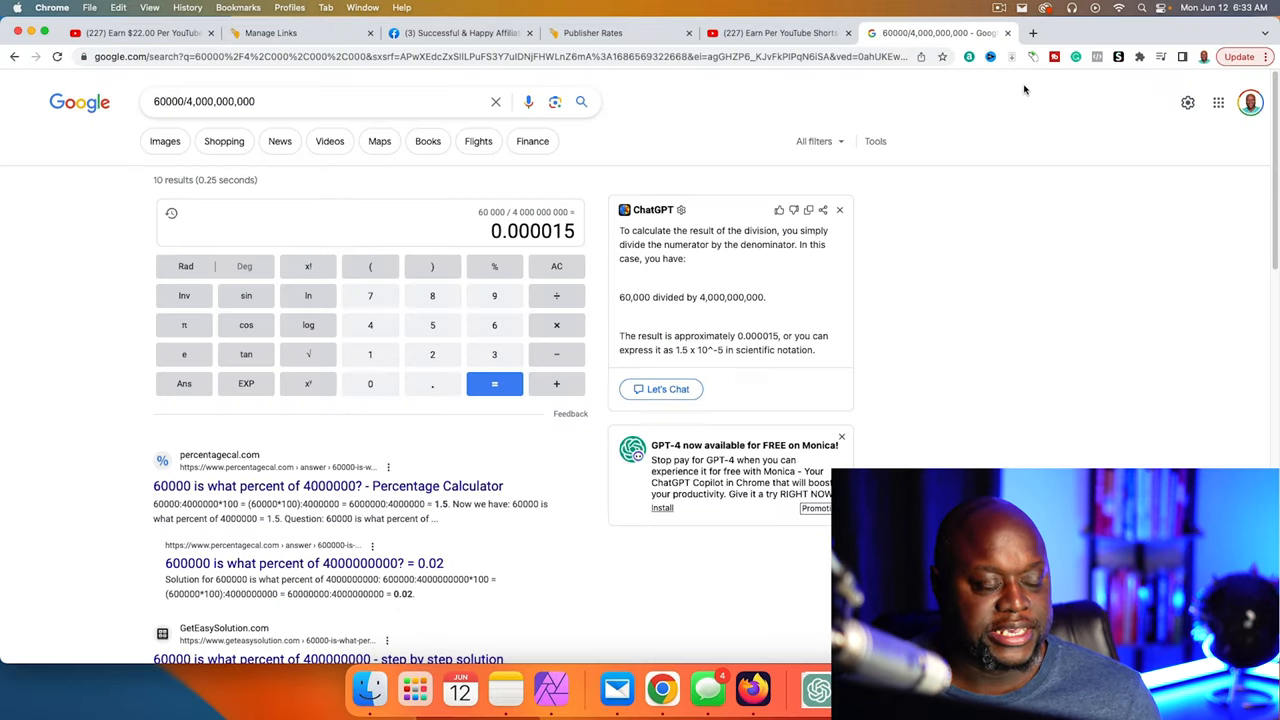
click(460, 32)
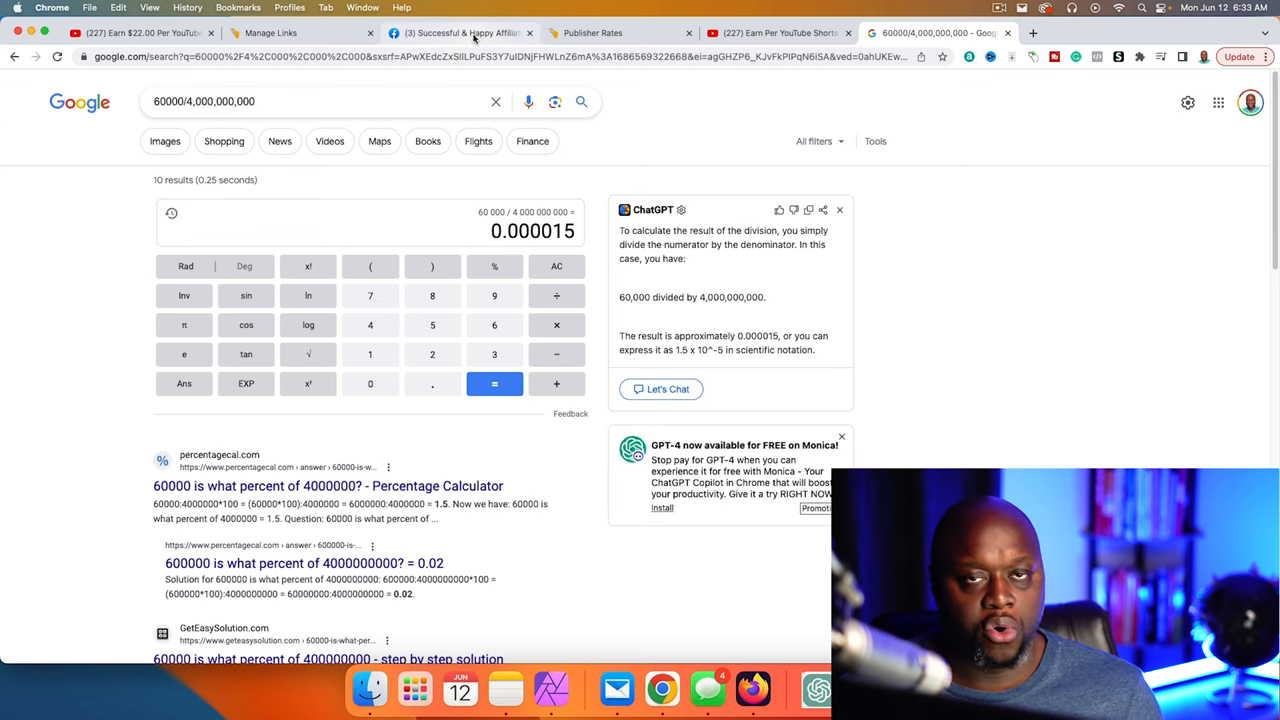
click(460, 32)
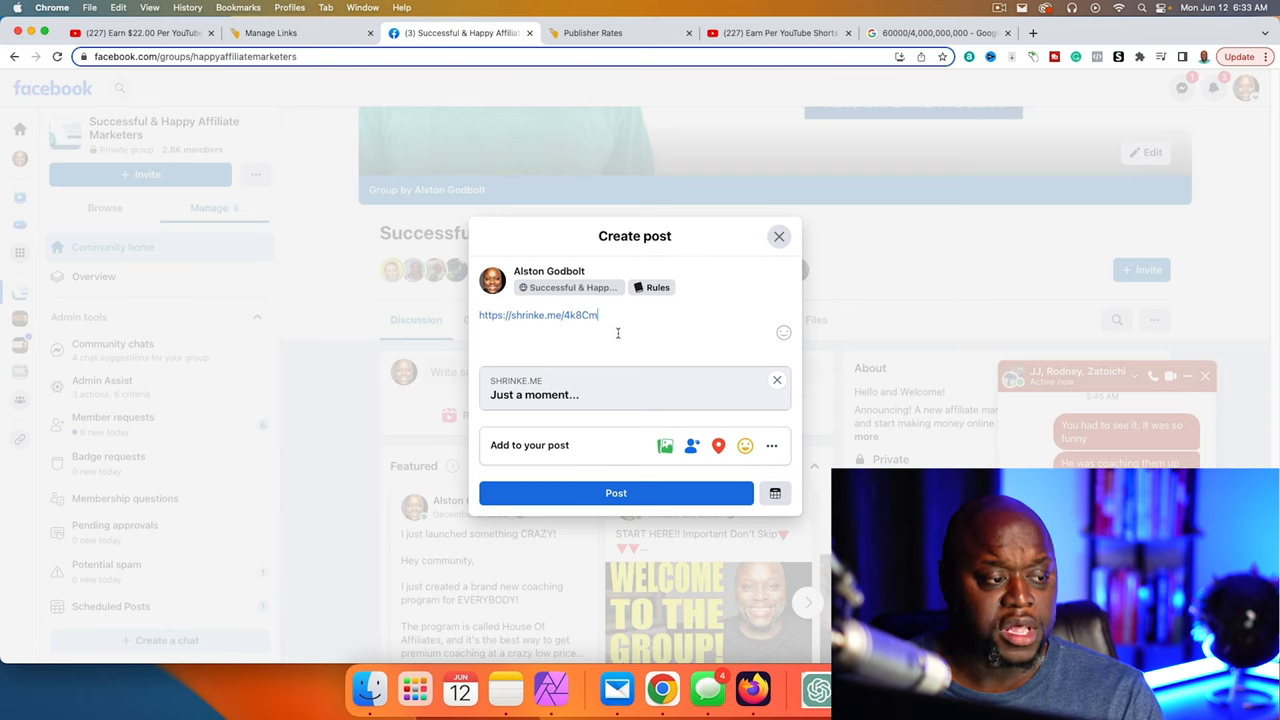
Post the shrinke.me link, previewing only 'Just a moment...', and open it from the post.
click(616, 492)
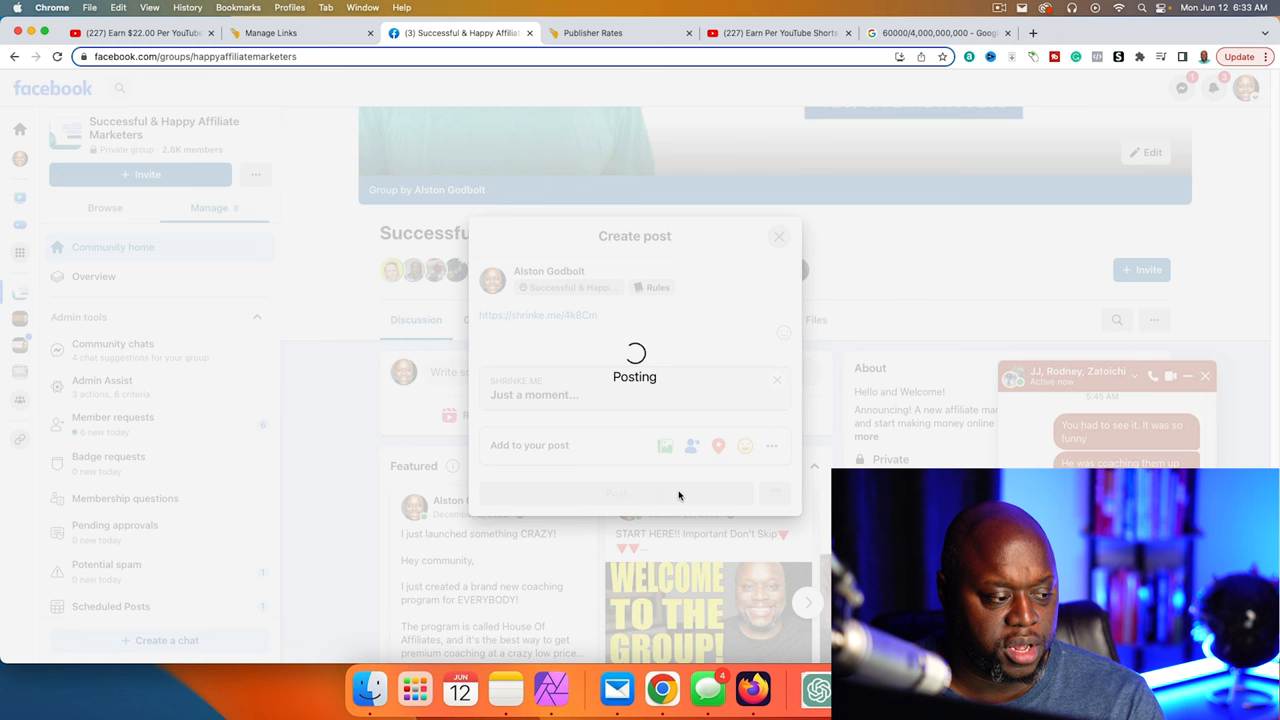
mouse_move(770, 572)
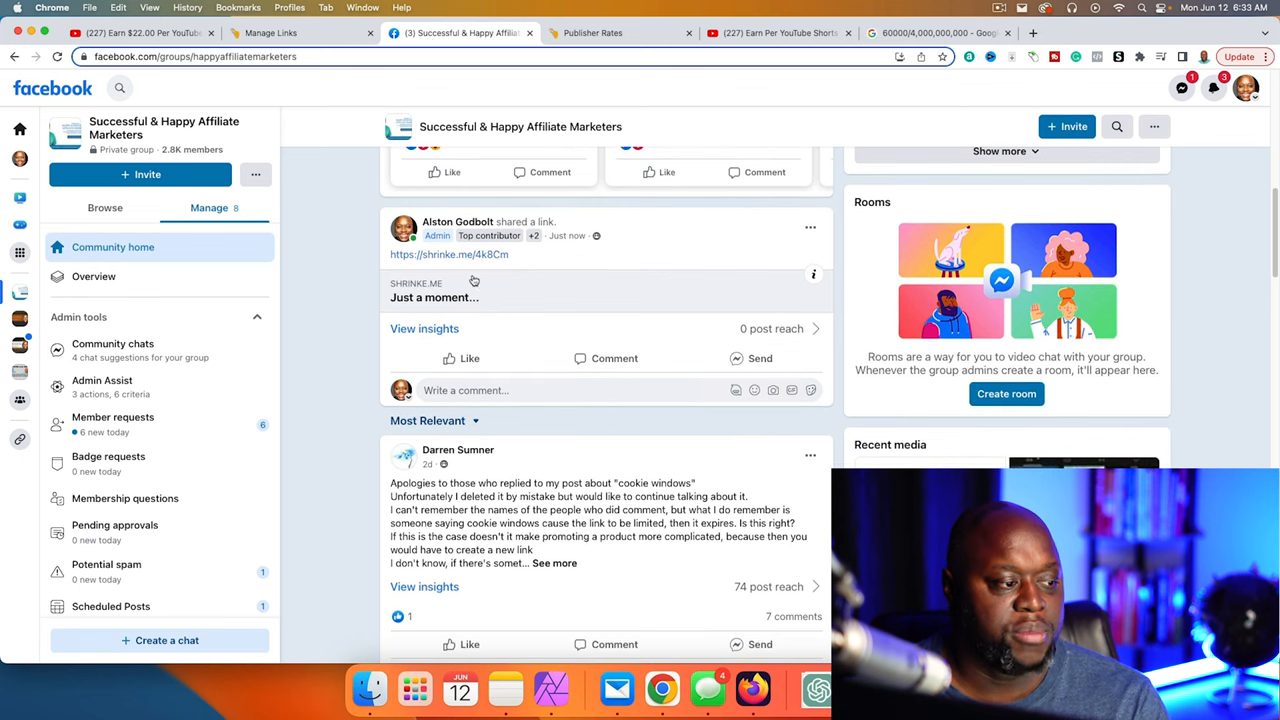
click(448, 254)
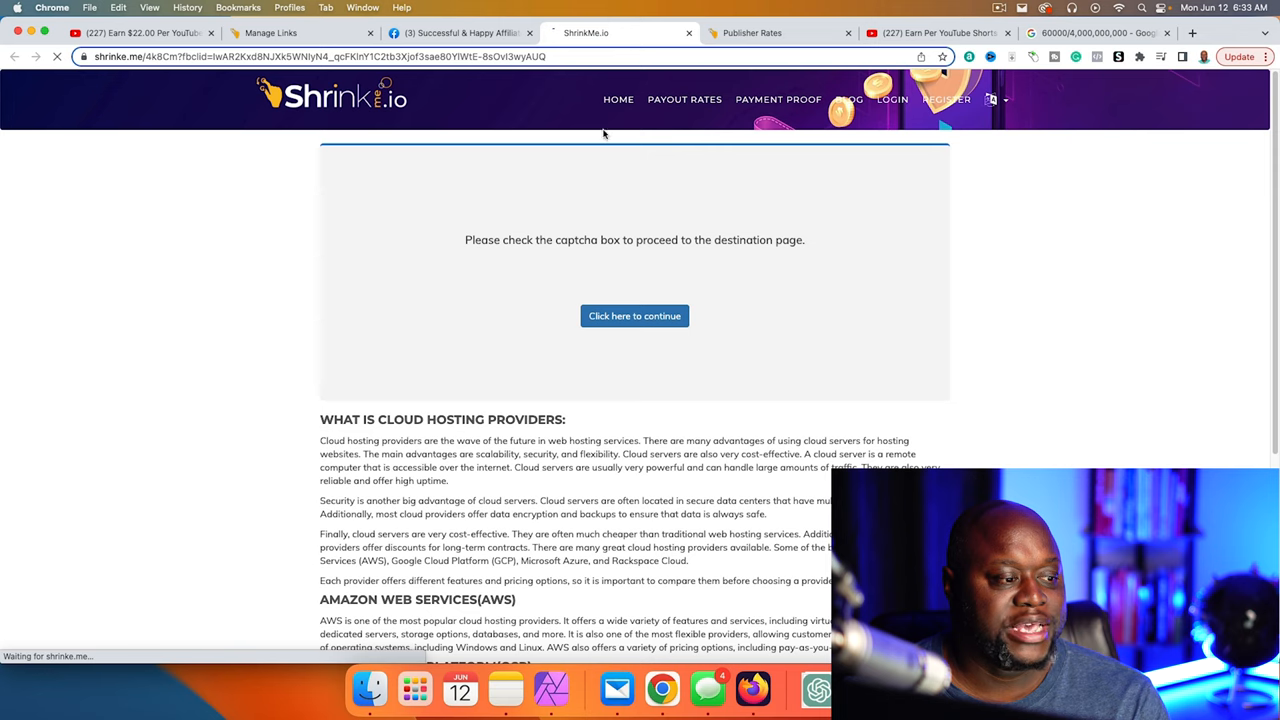
click(634, 316)
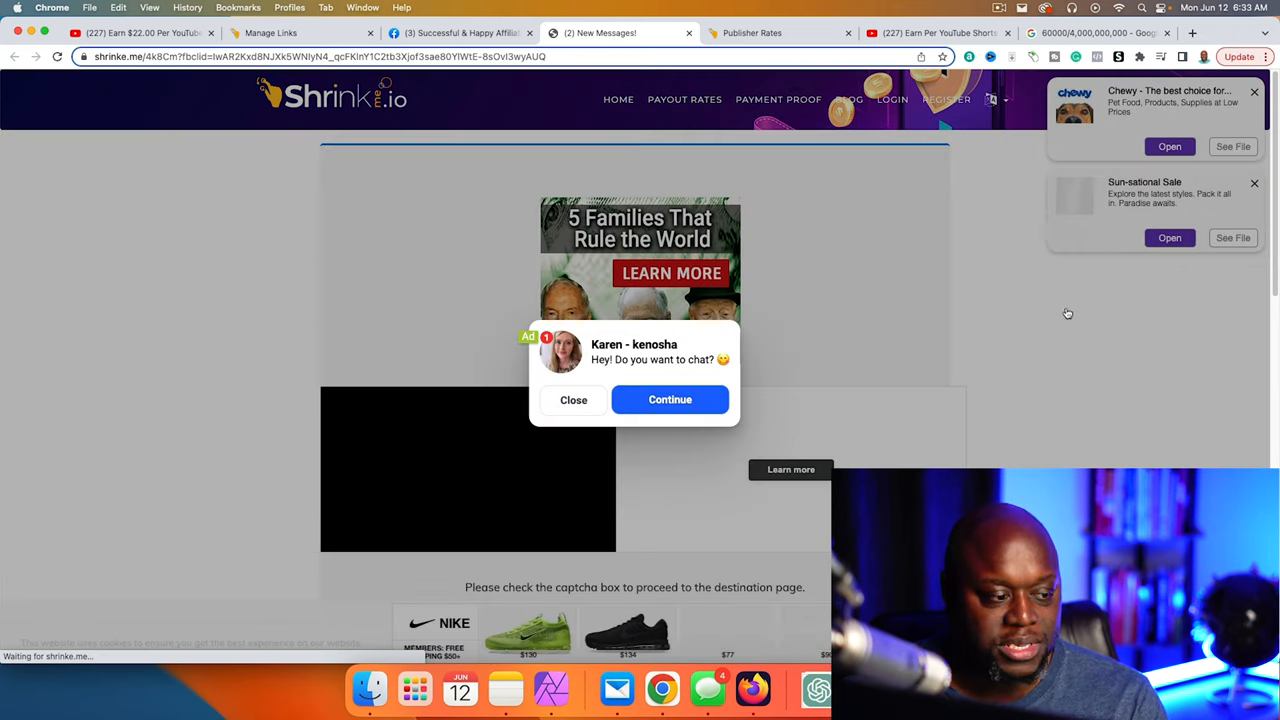